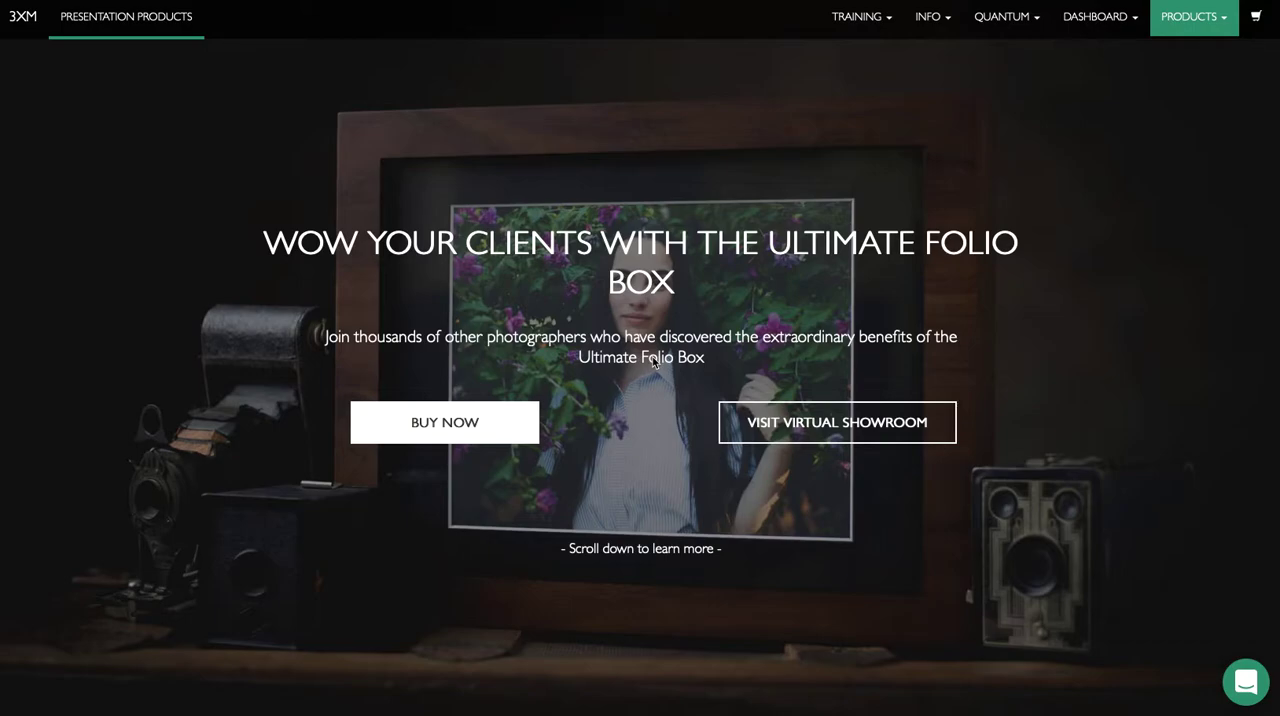
mouse_move(1064, 248)
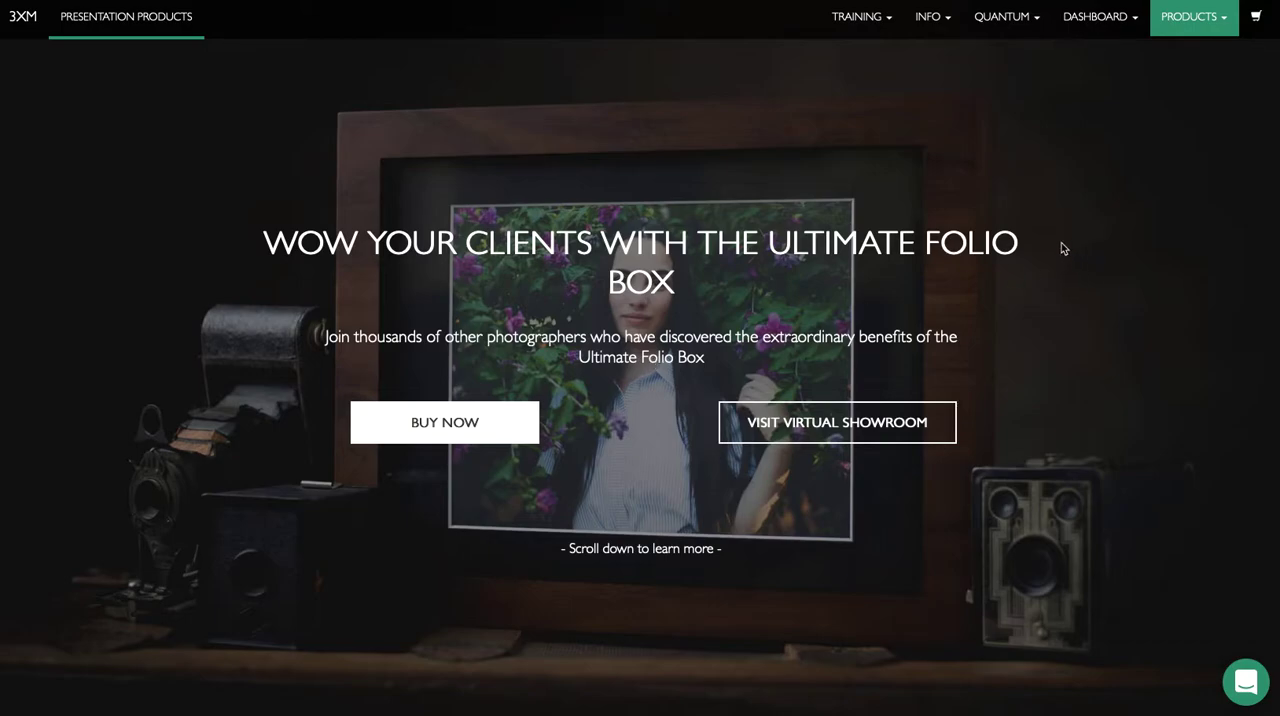
mouse_move(1048, 167)
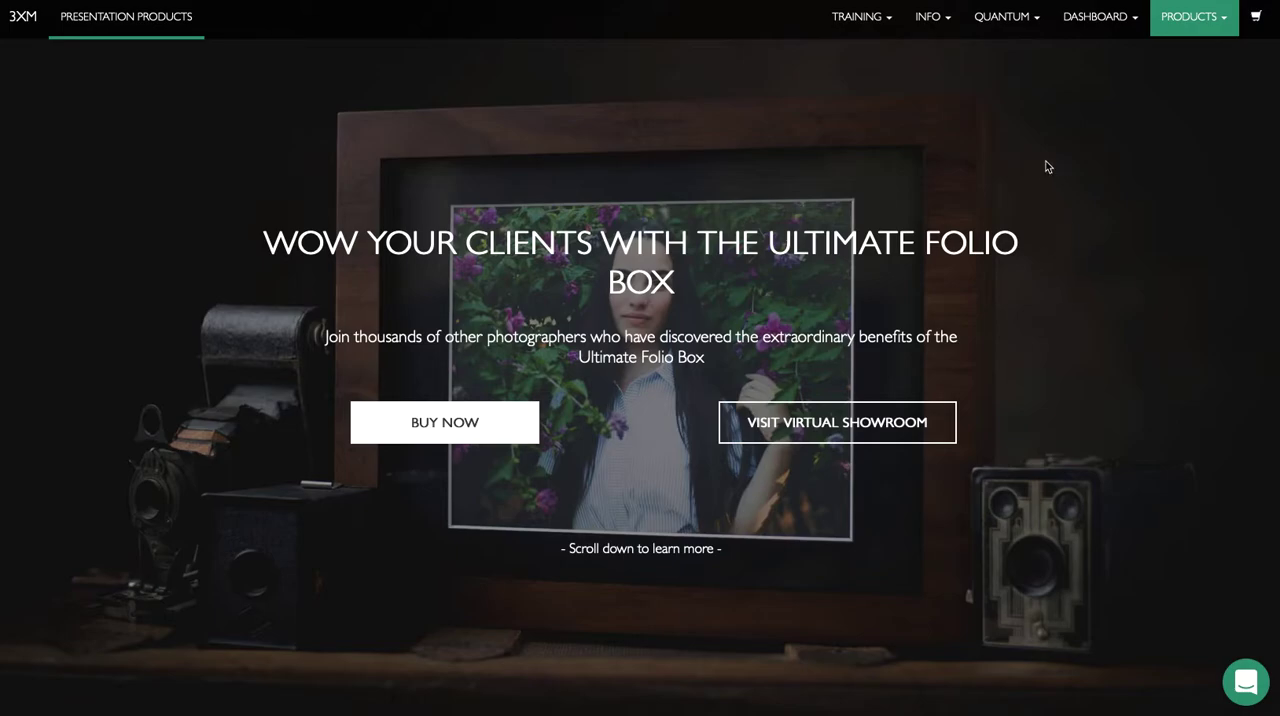
mouse_move(1037, 23)
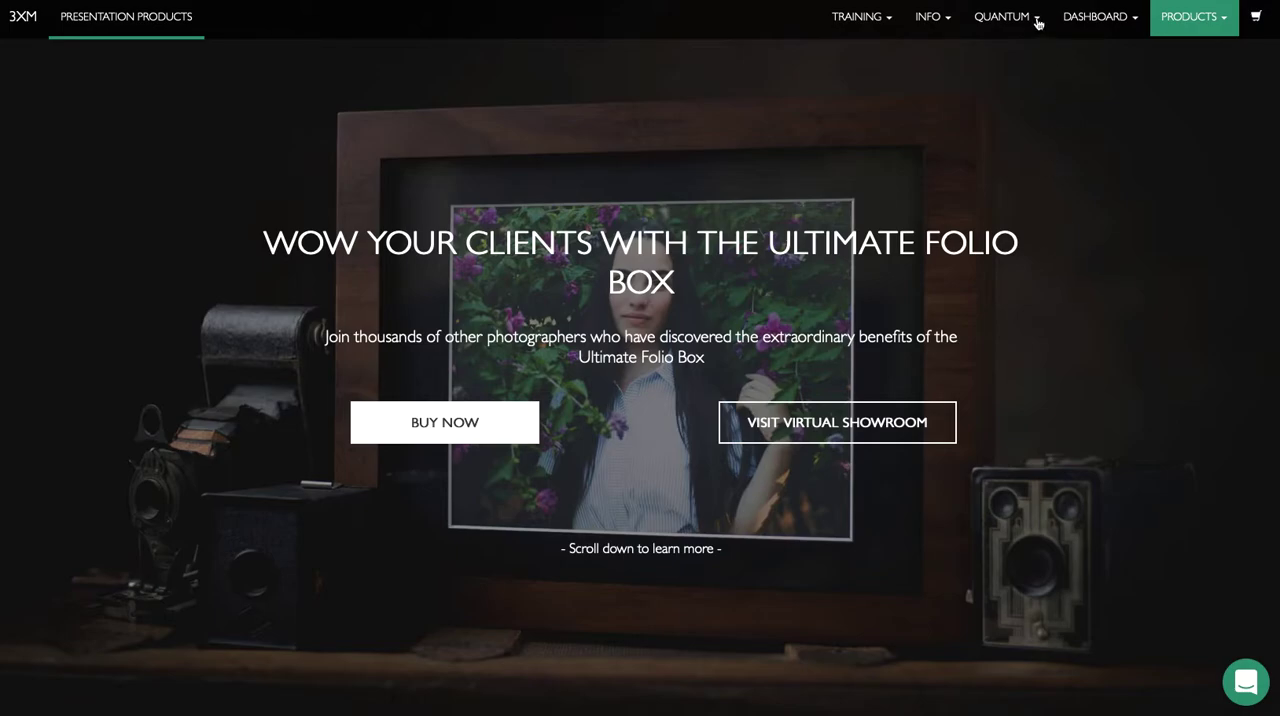
- Open the QUANTUM navigation menu to list its Quantum pages
click(1002, 16)
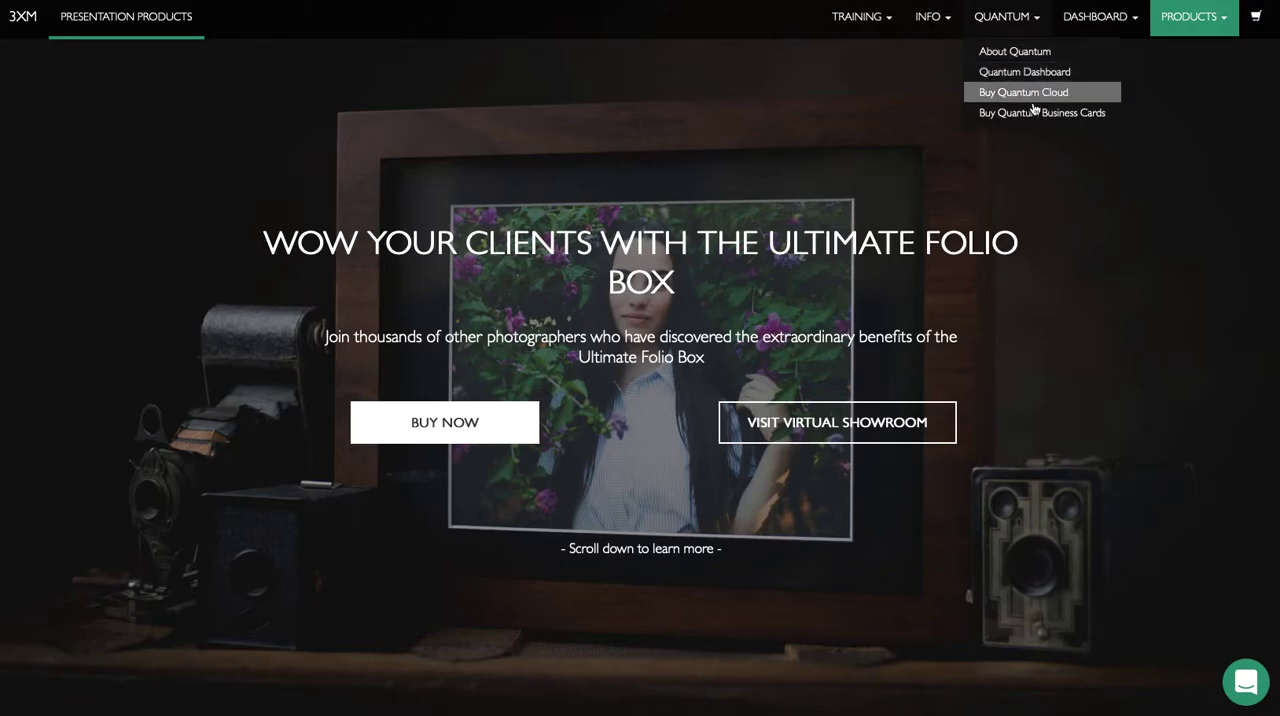
mouse_move(1034, 122)
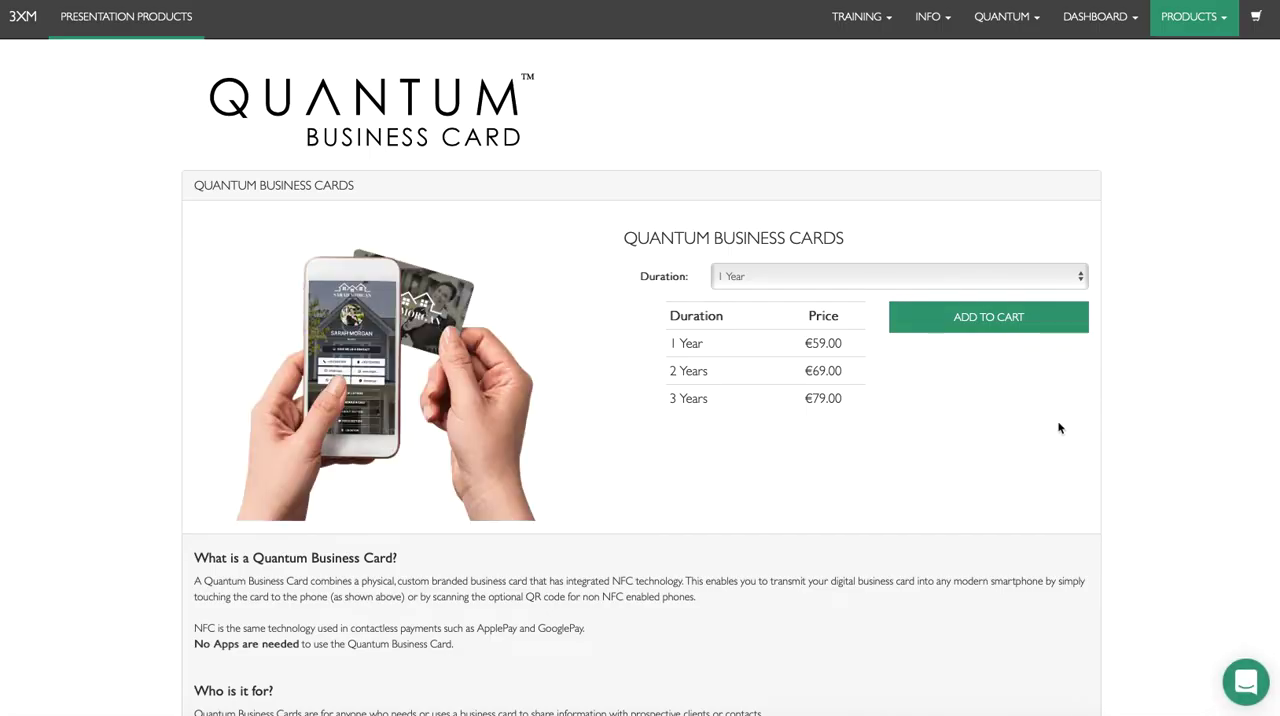
mouse_move(975, 431)
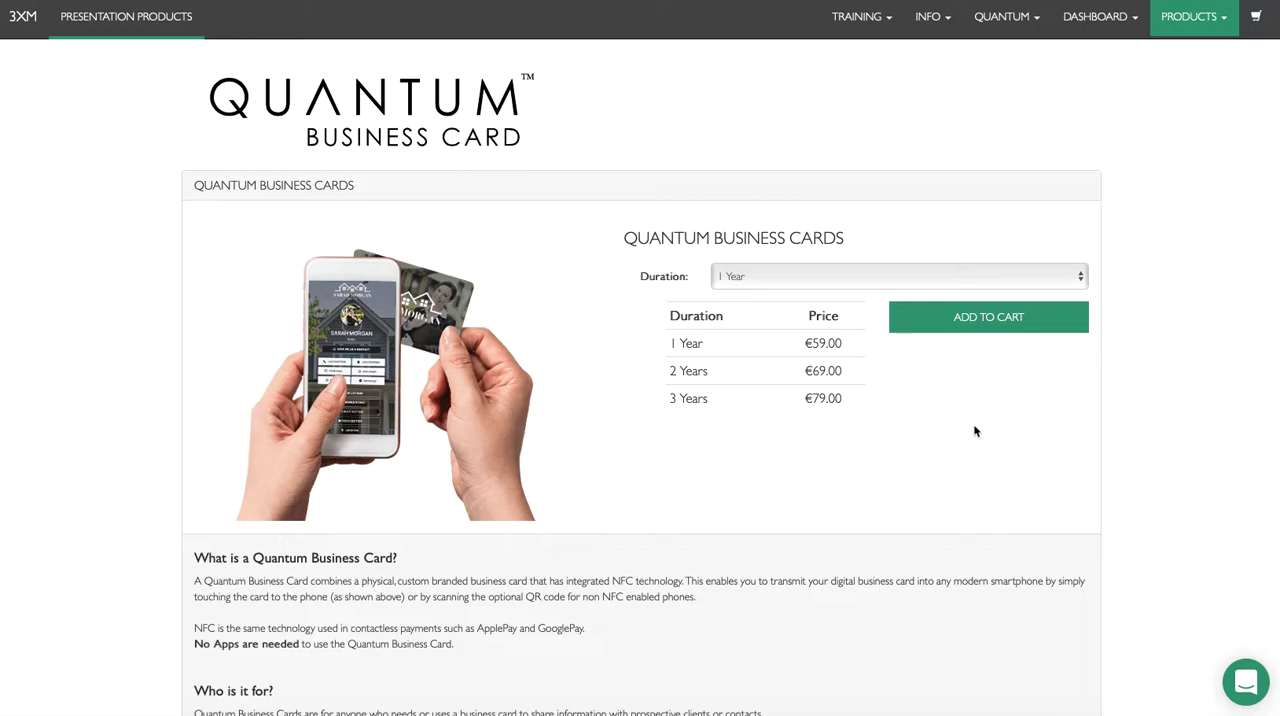
mouse_move(740, 358)
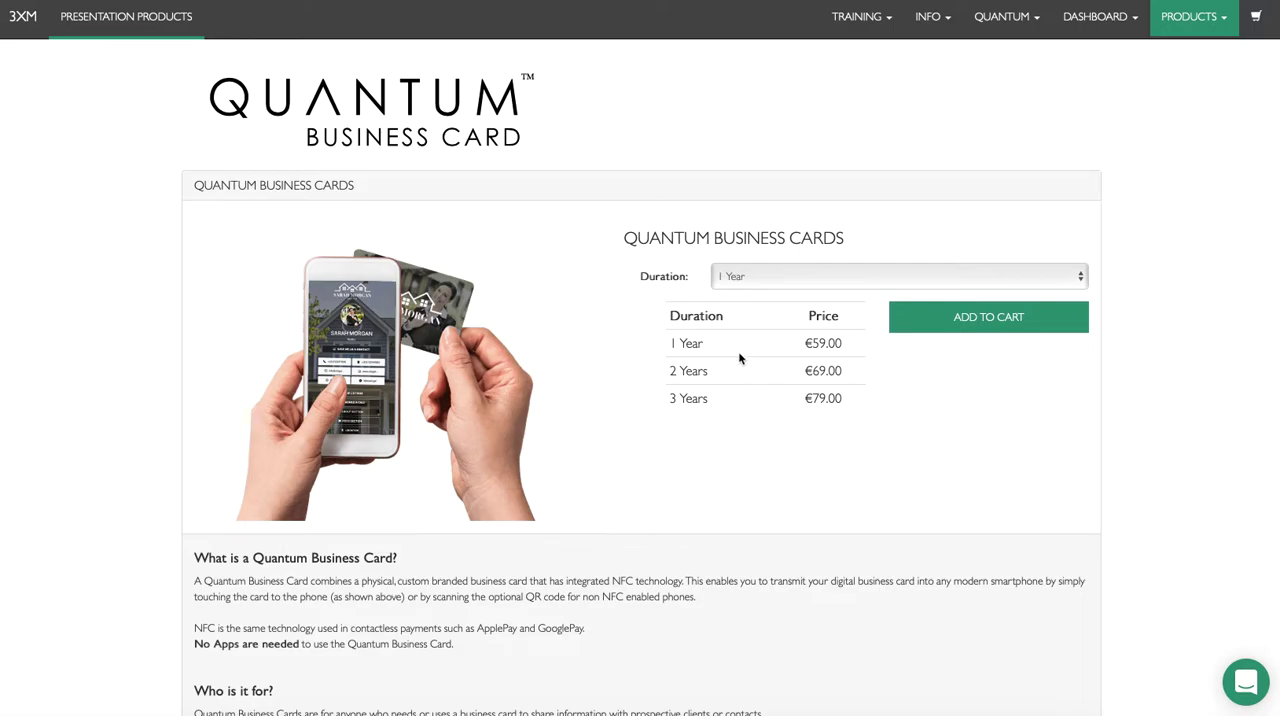
mouse_move(703, 337)
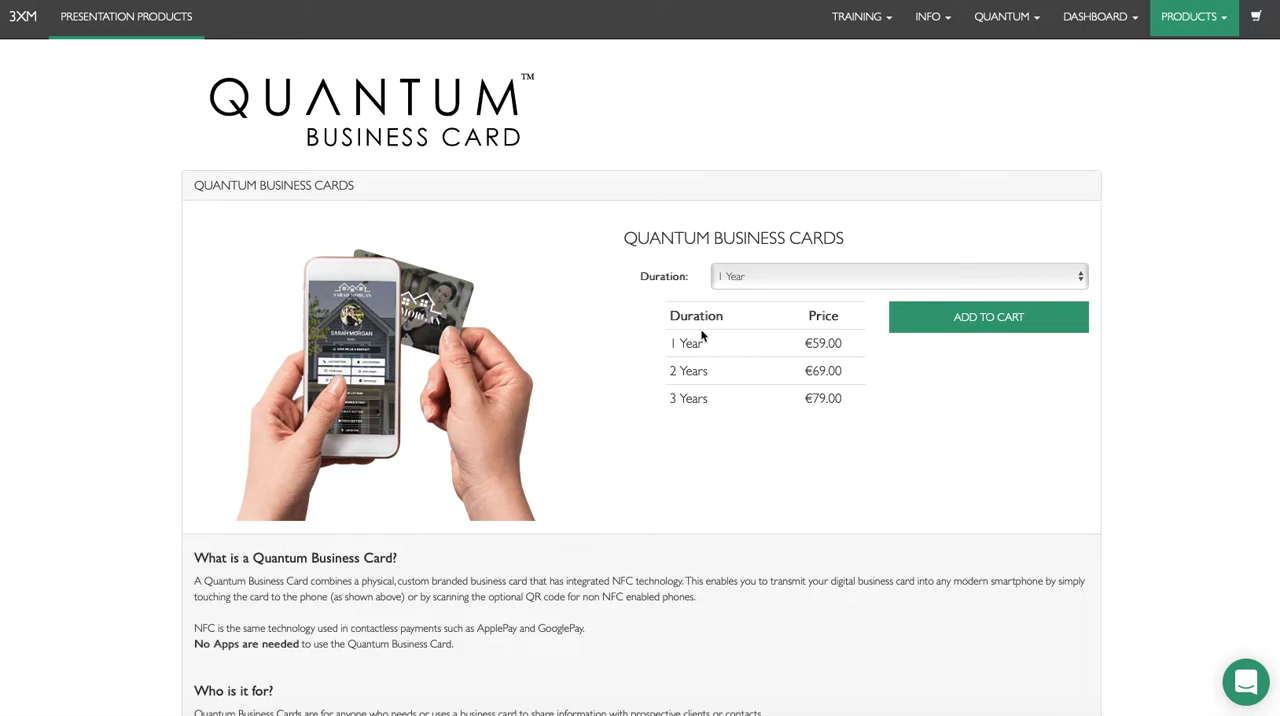
mouse_move(725, 400)
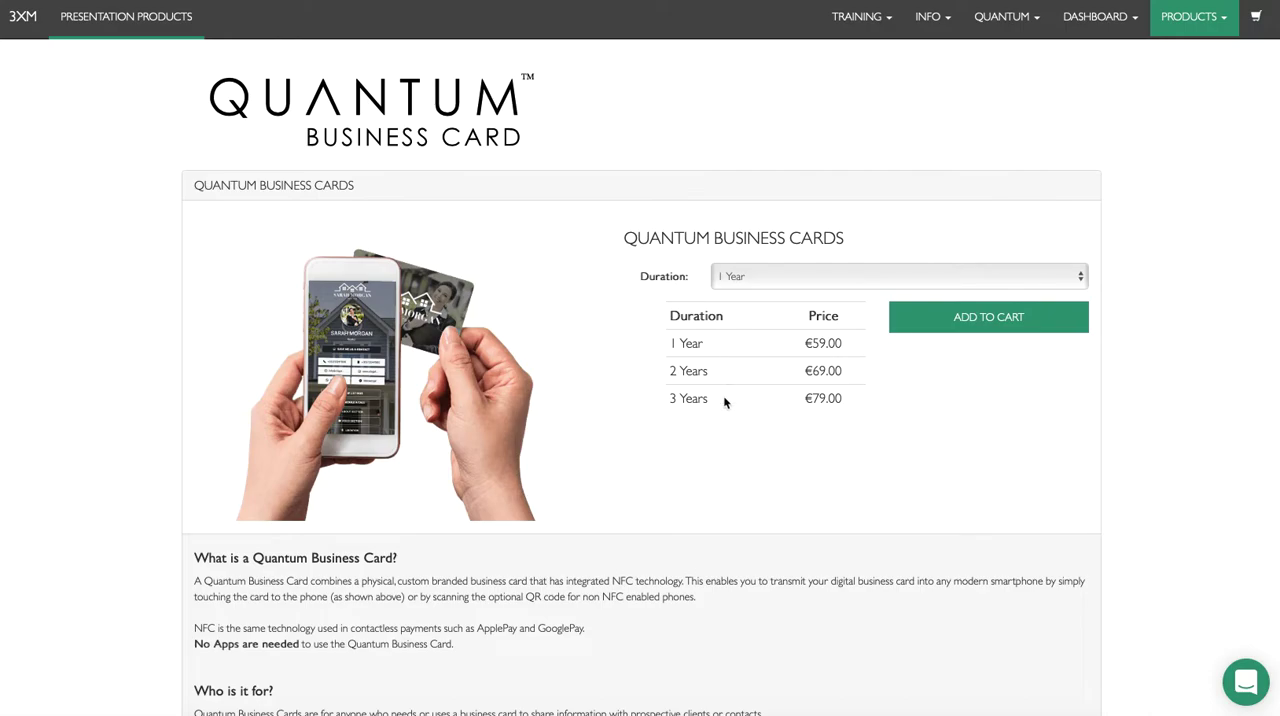
- Choose a 3 Year duration and add the Quantum Business Card to the cart
scroll(down, 3)
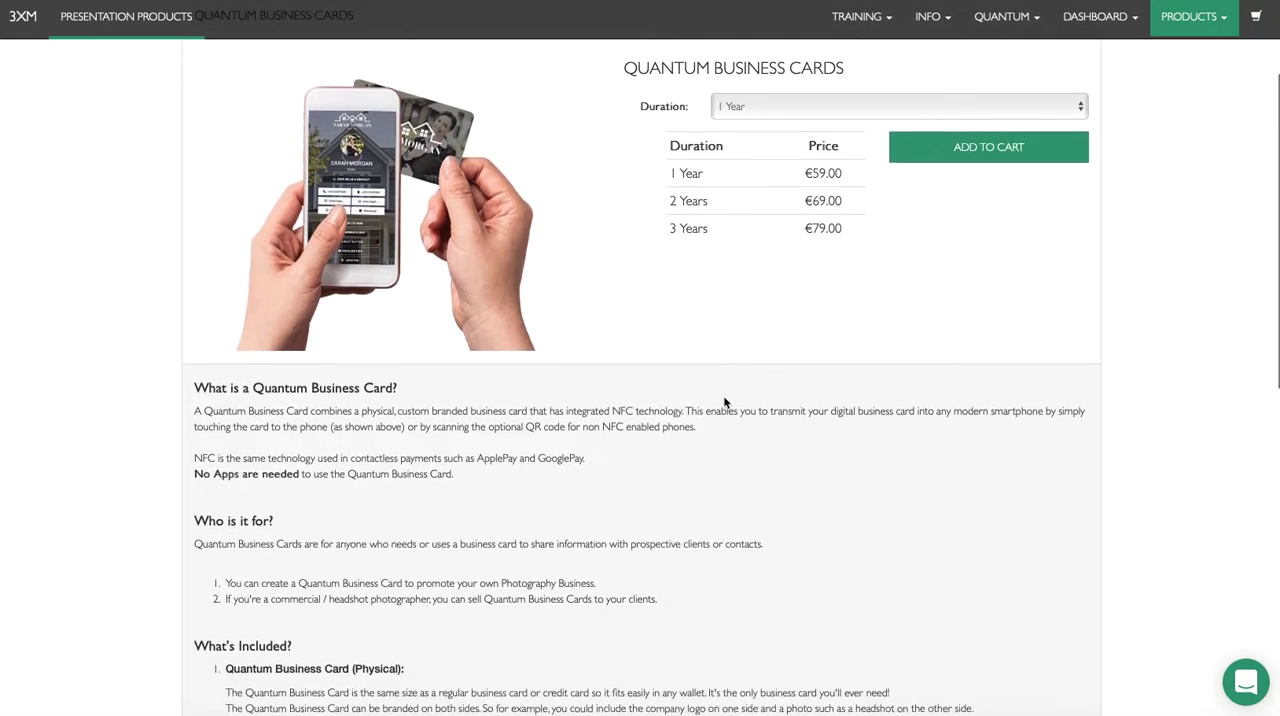
click(895, 106)
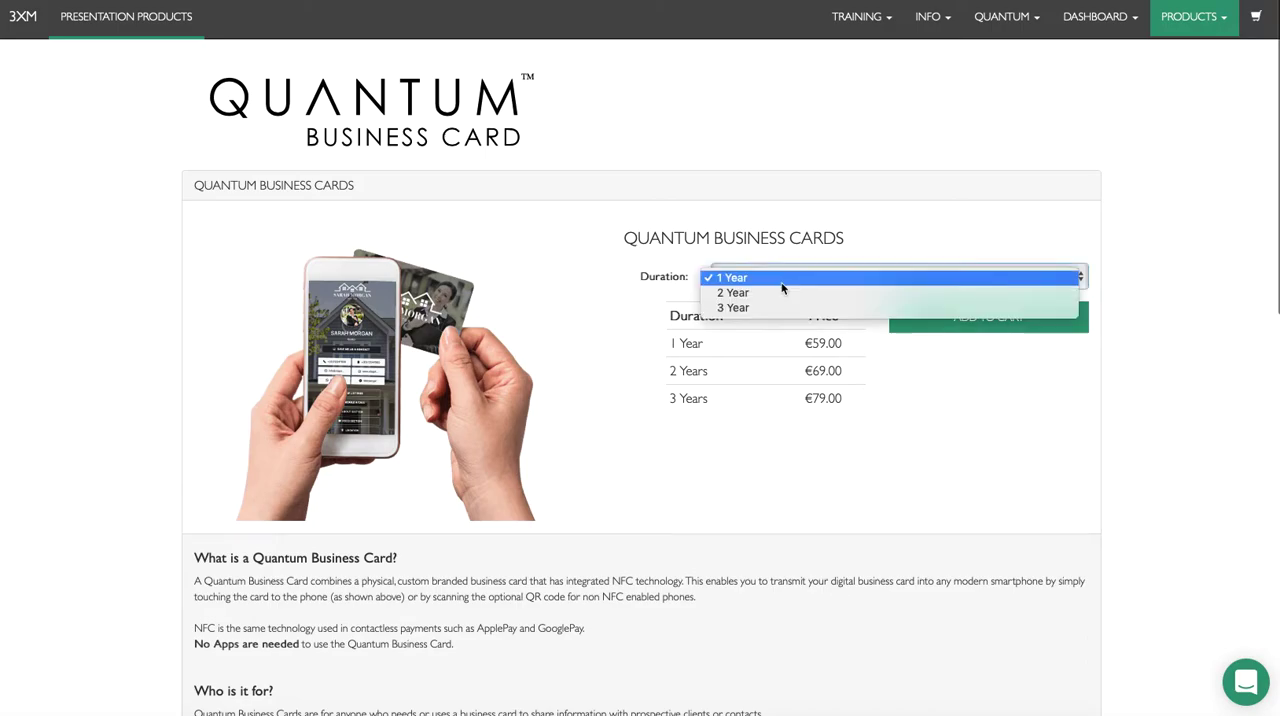
click(733, 307)
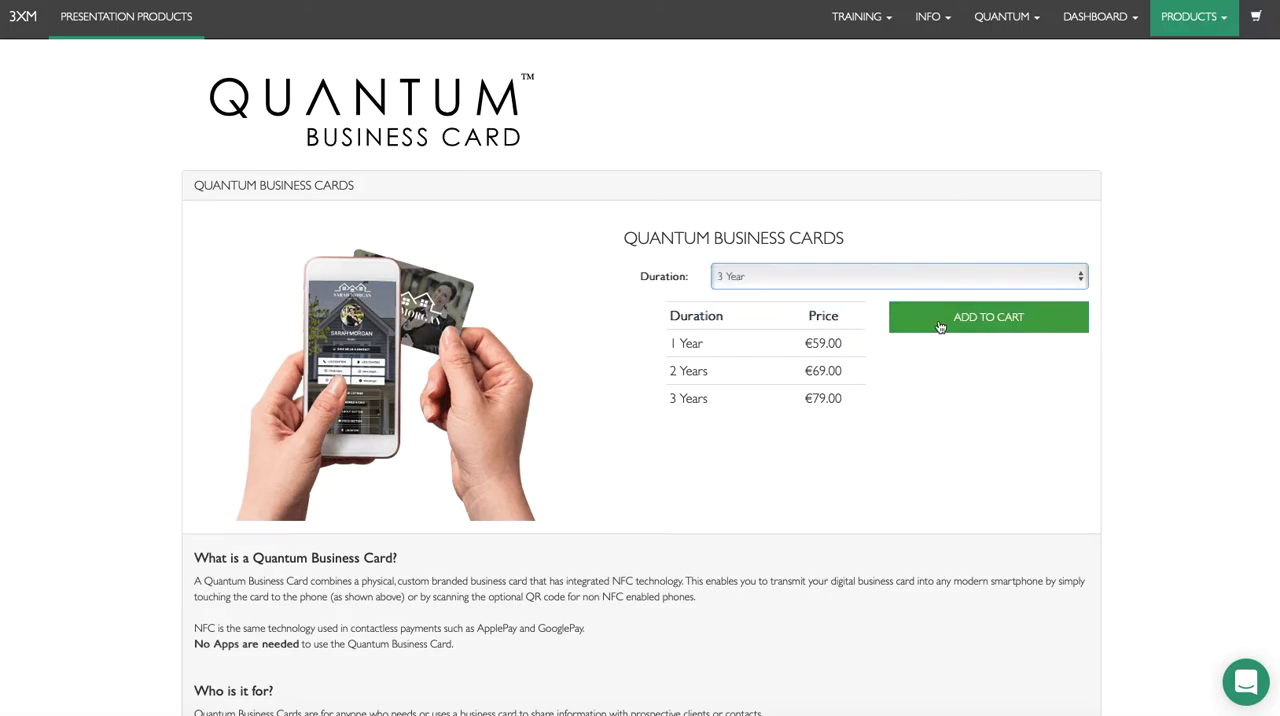
click(987, 317)
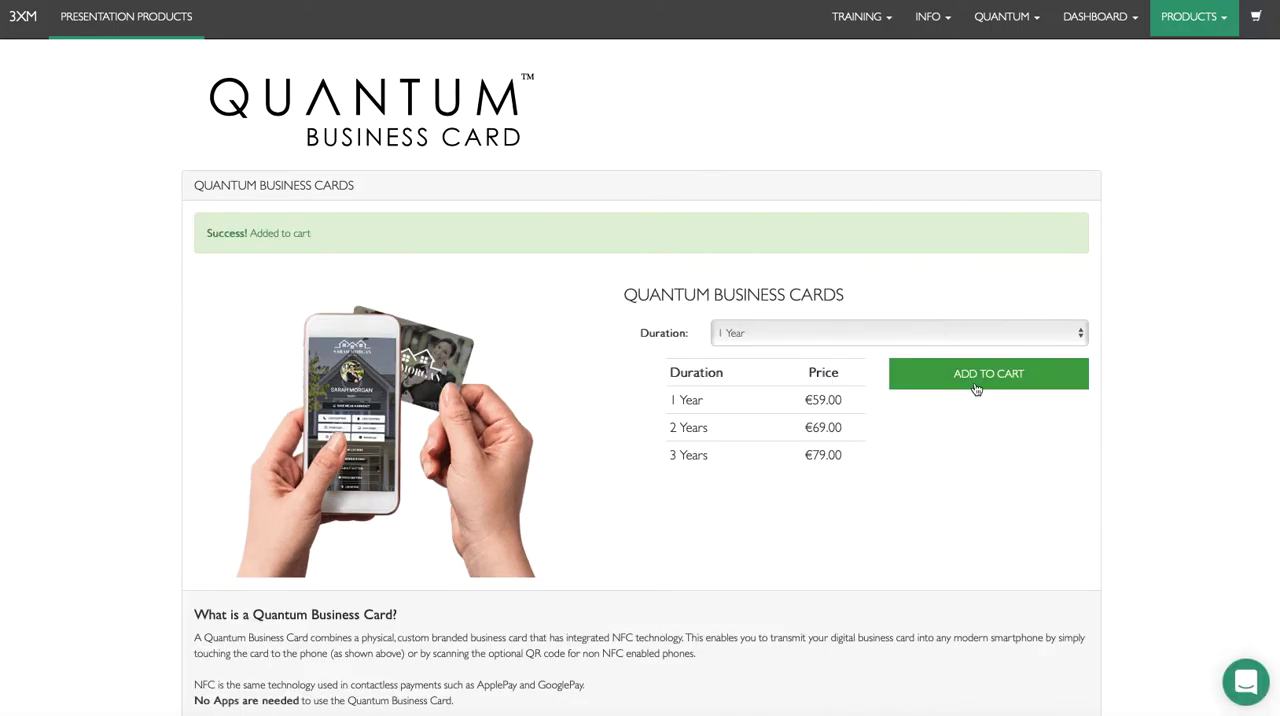
mouse_move(1240, 85)
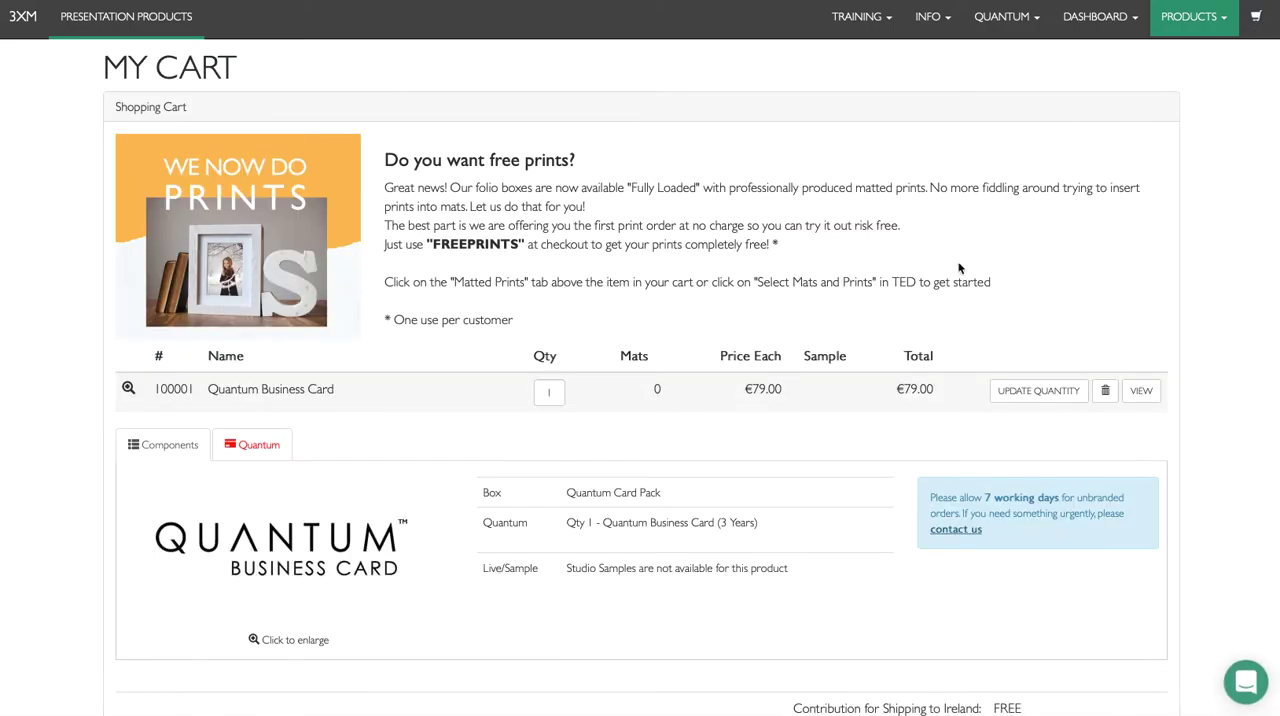
- Scroll down the cart to the card's Reference, copies and branding options
scroll(down, 3)
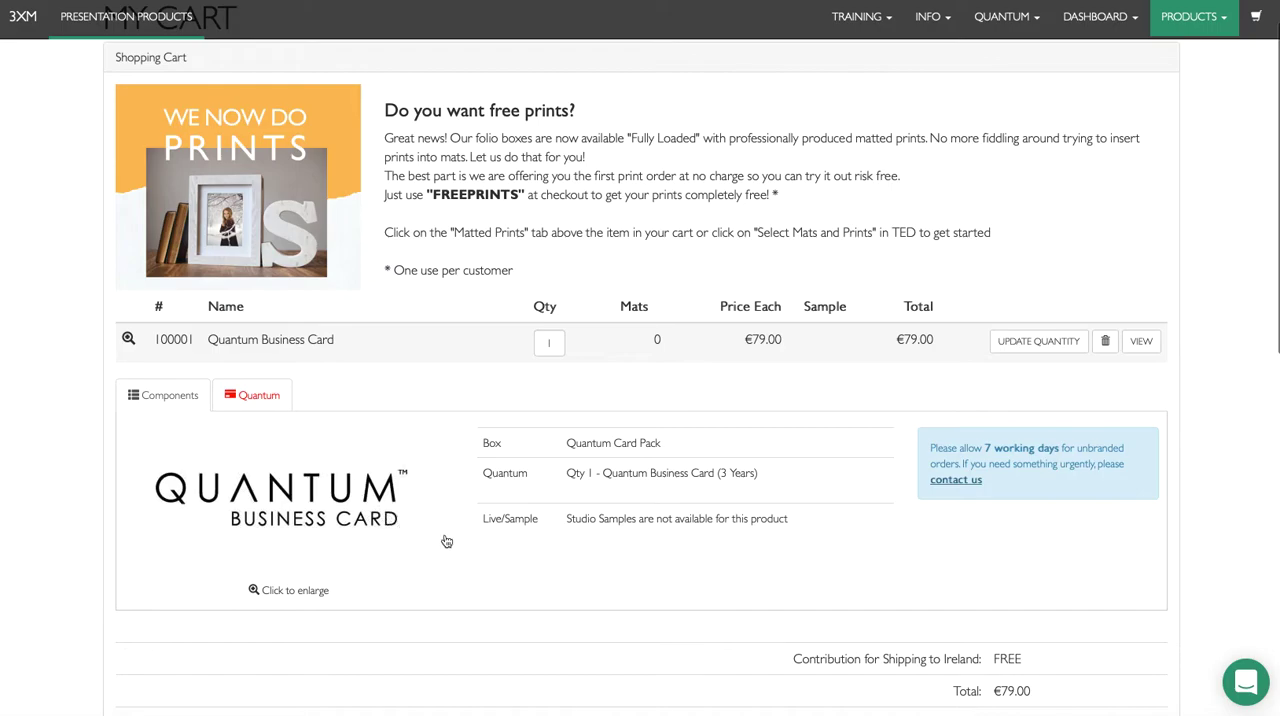
mouse_move(326, 421)
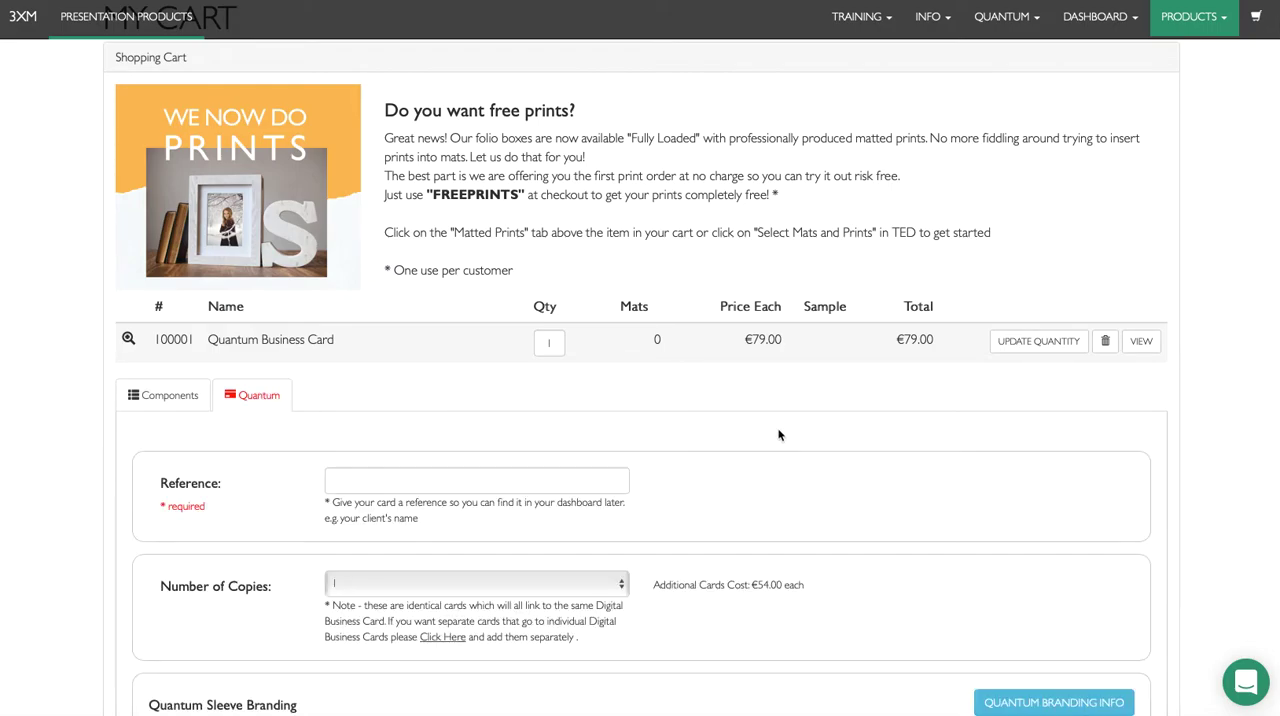
scroll(down, 3)
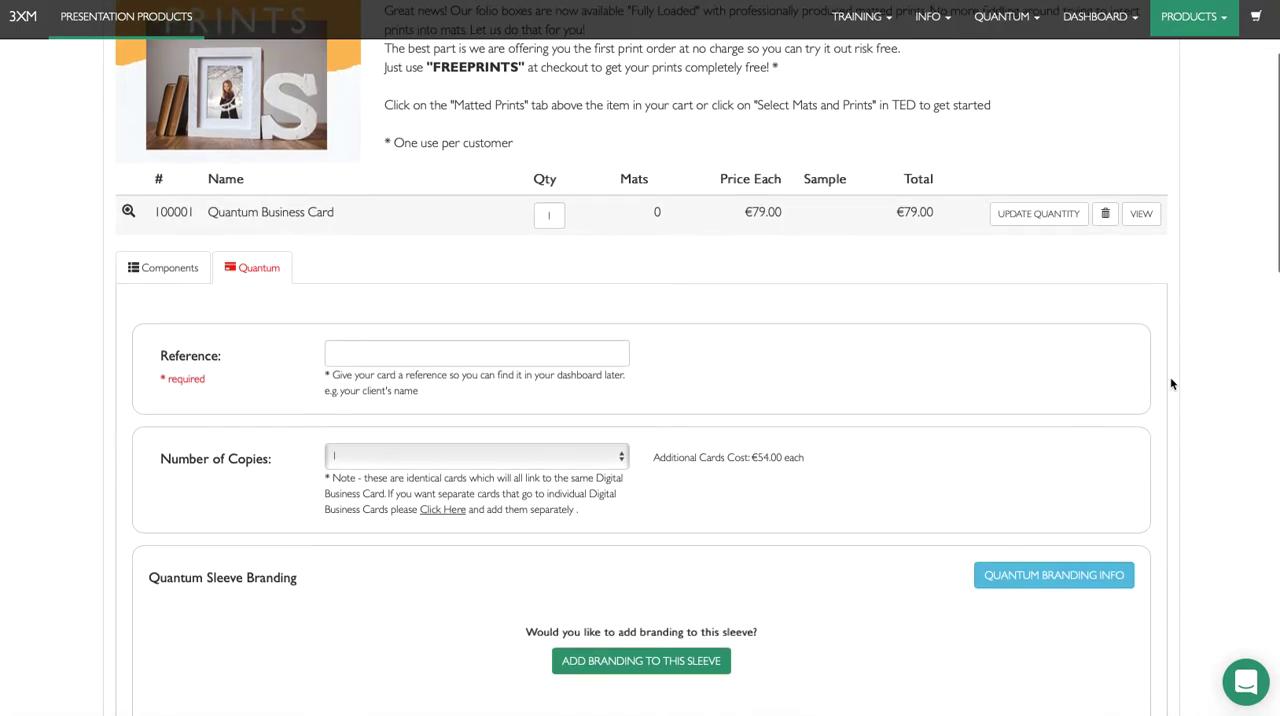
scroll(down, 3)
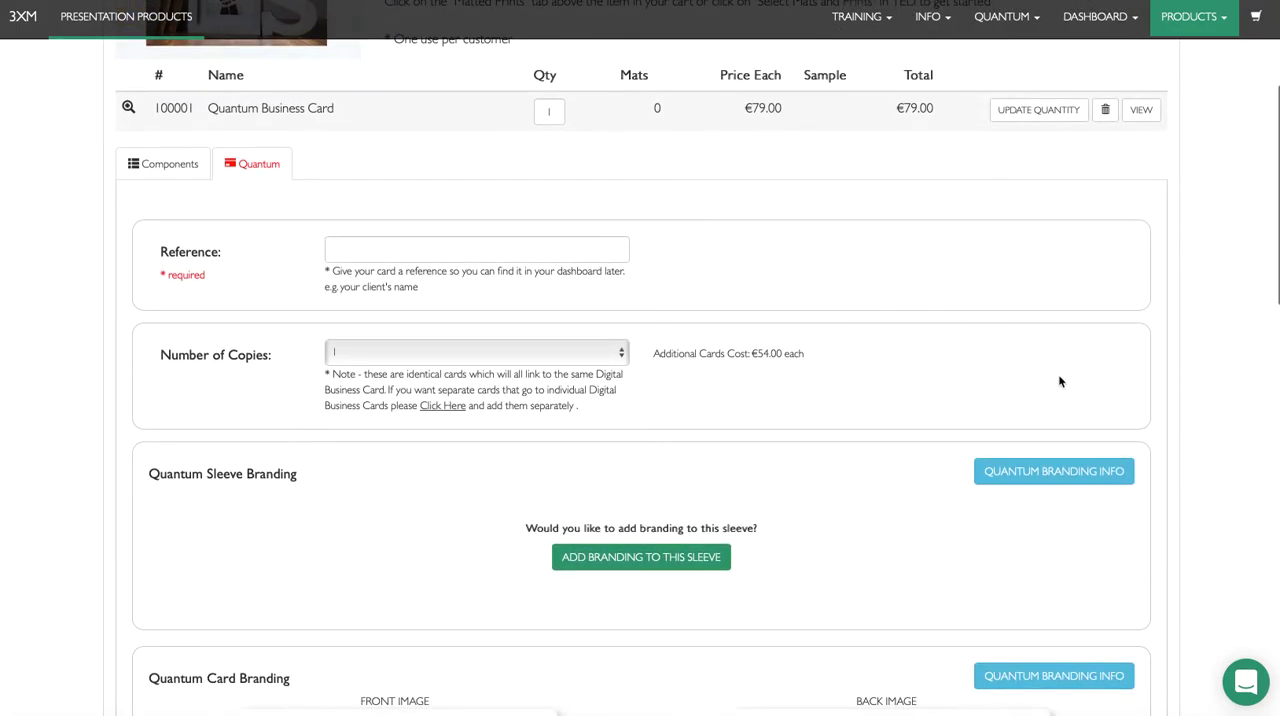
click(476, 249)
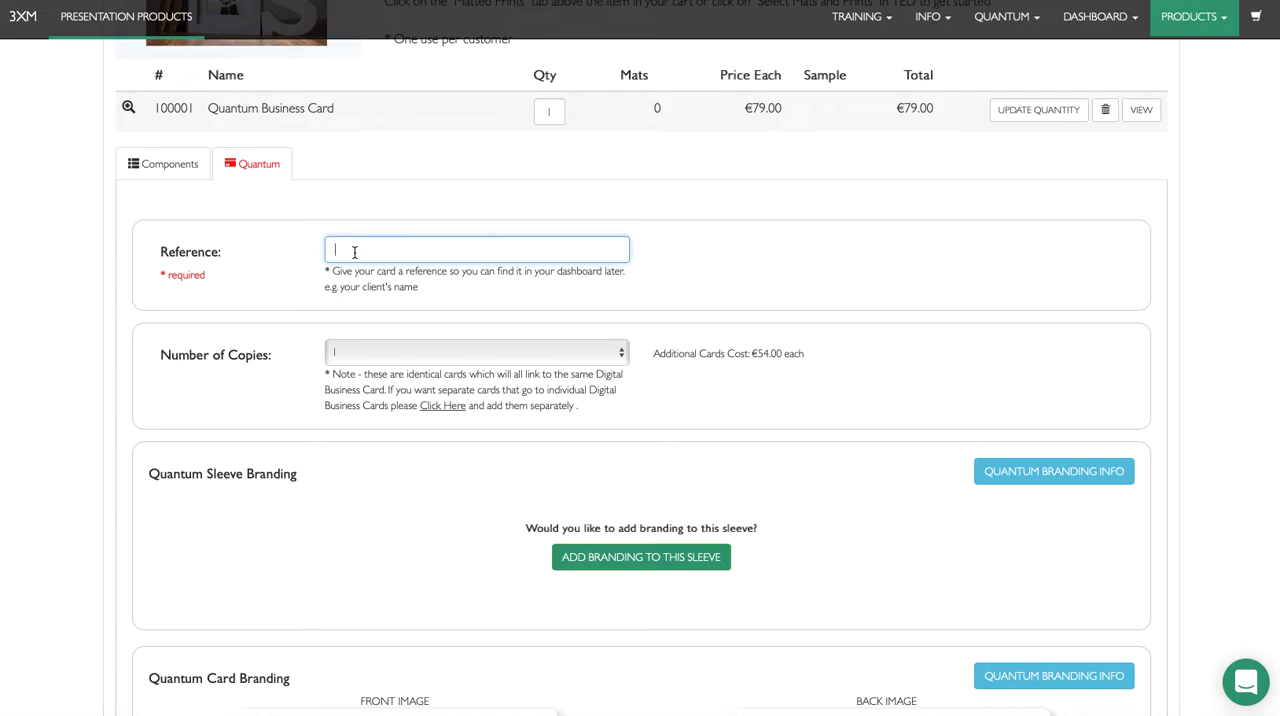
text(Sarah Morgan)
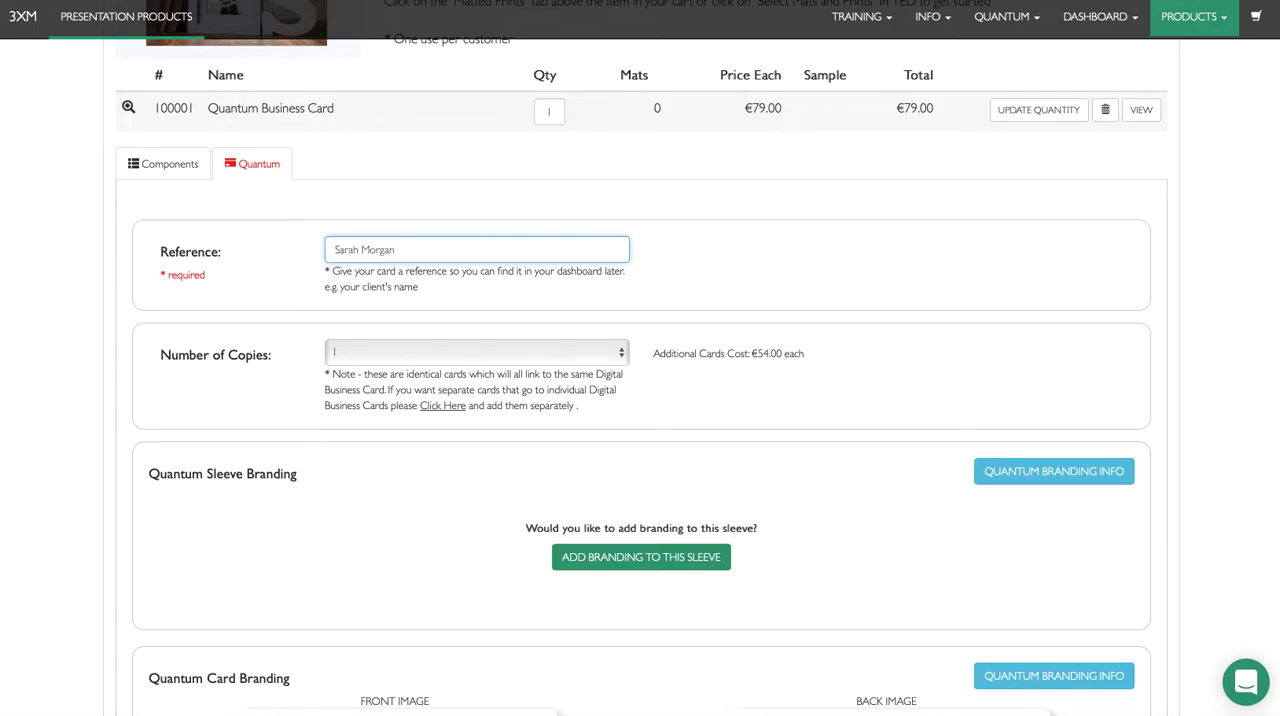
scroll(down, 3)
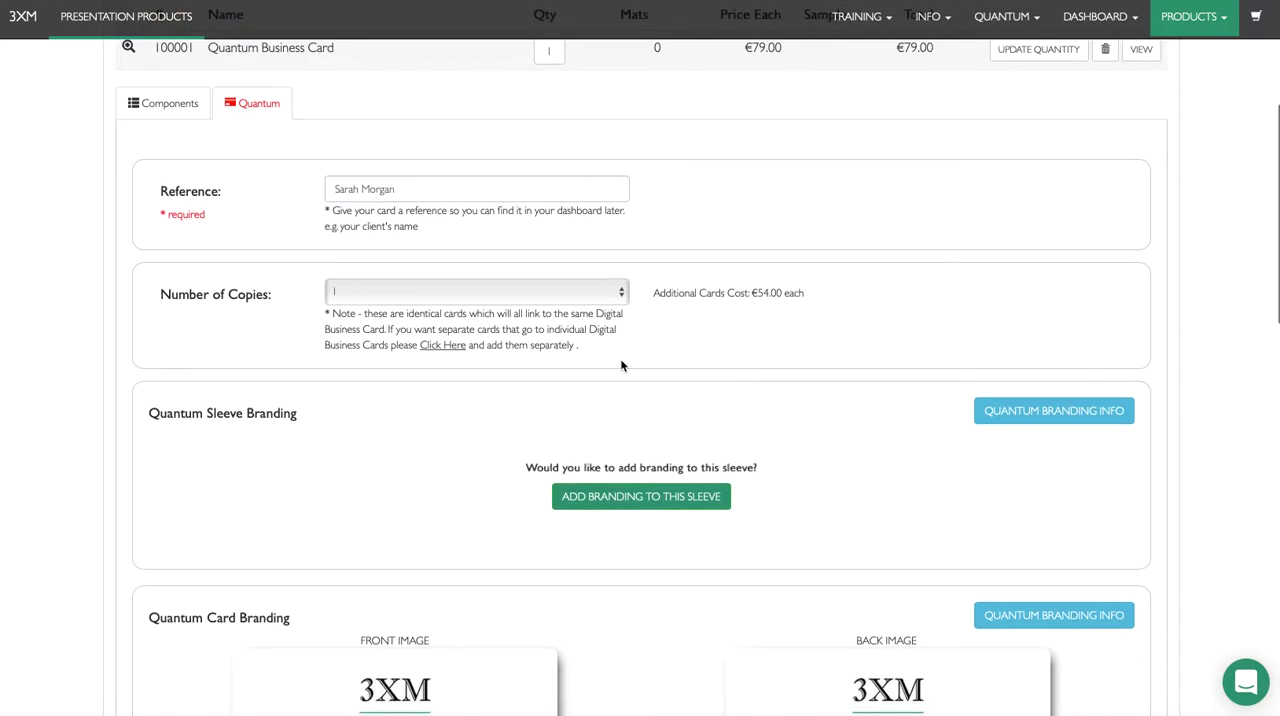
mouse_move(543, 326)
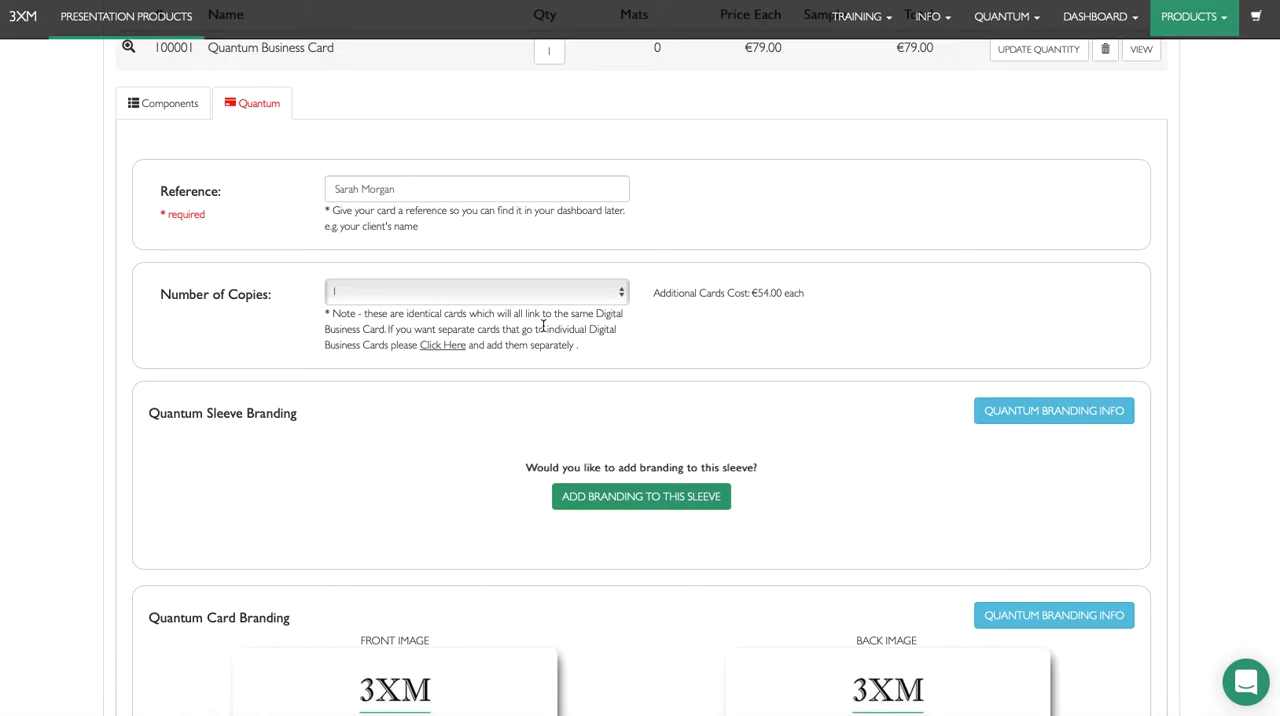
mouse_move(437, 296)
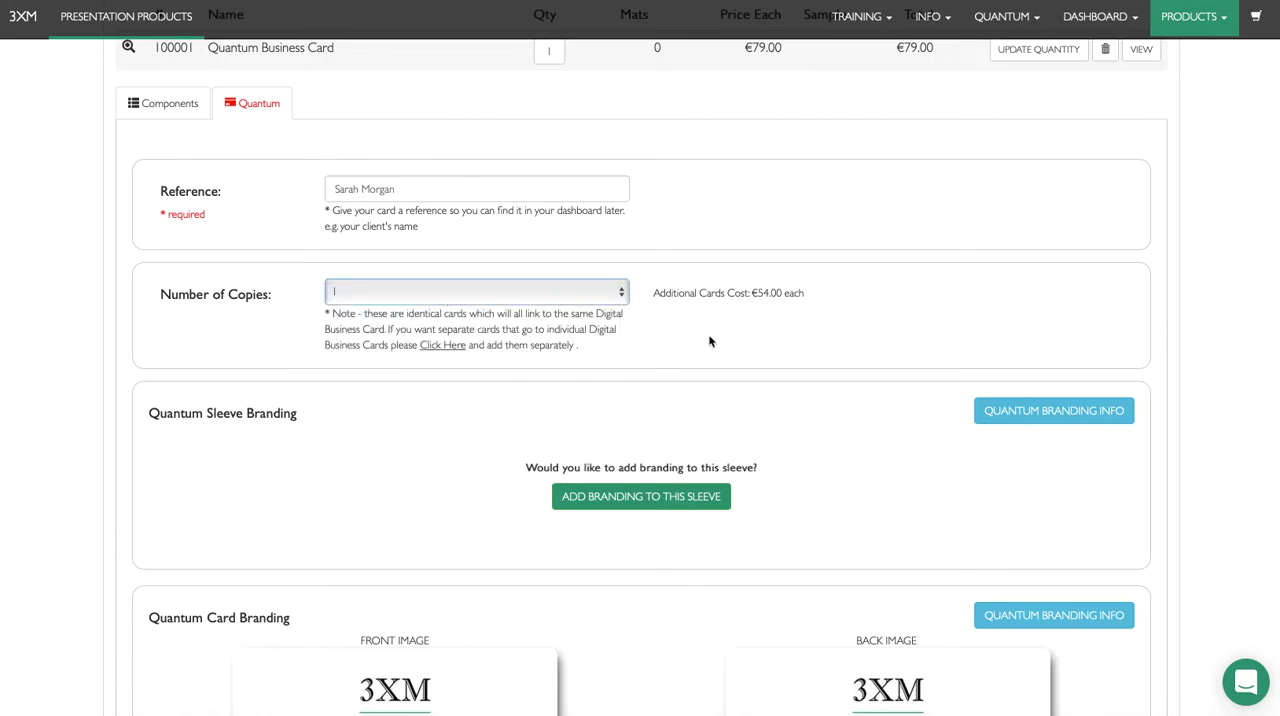
scroll(down, 3)
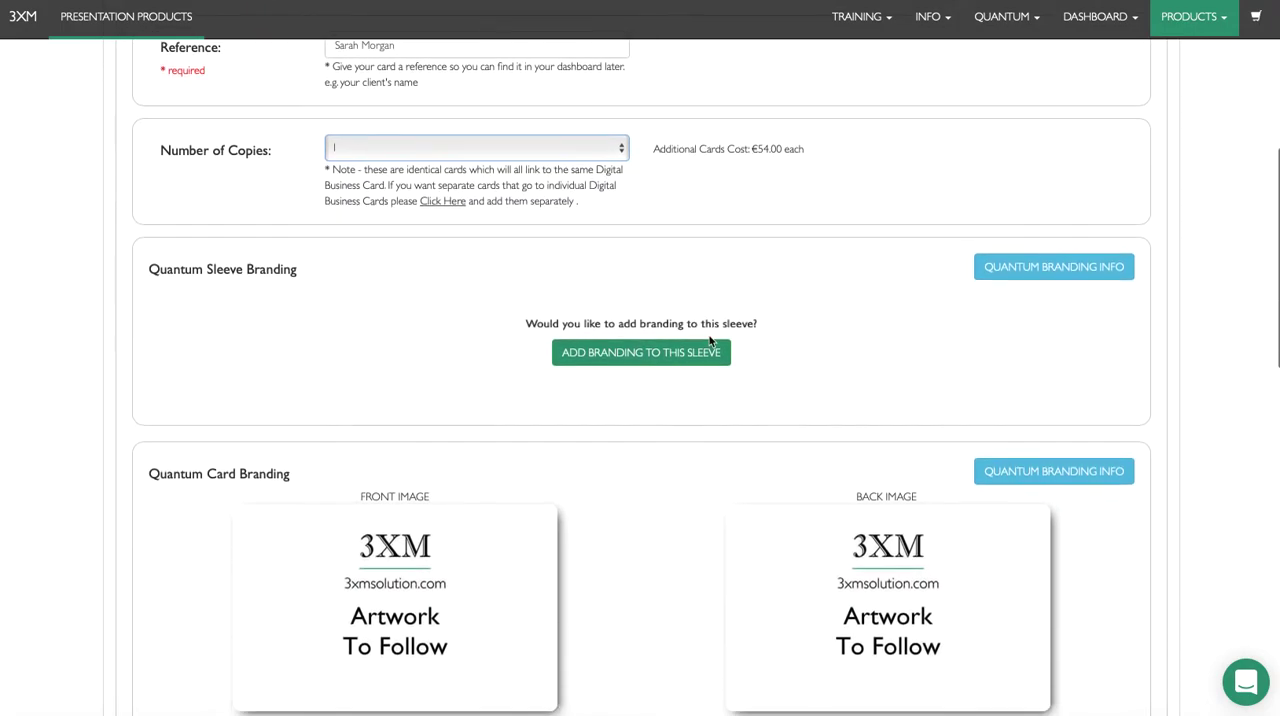
scroll(down, 3)
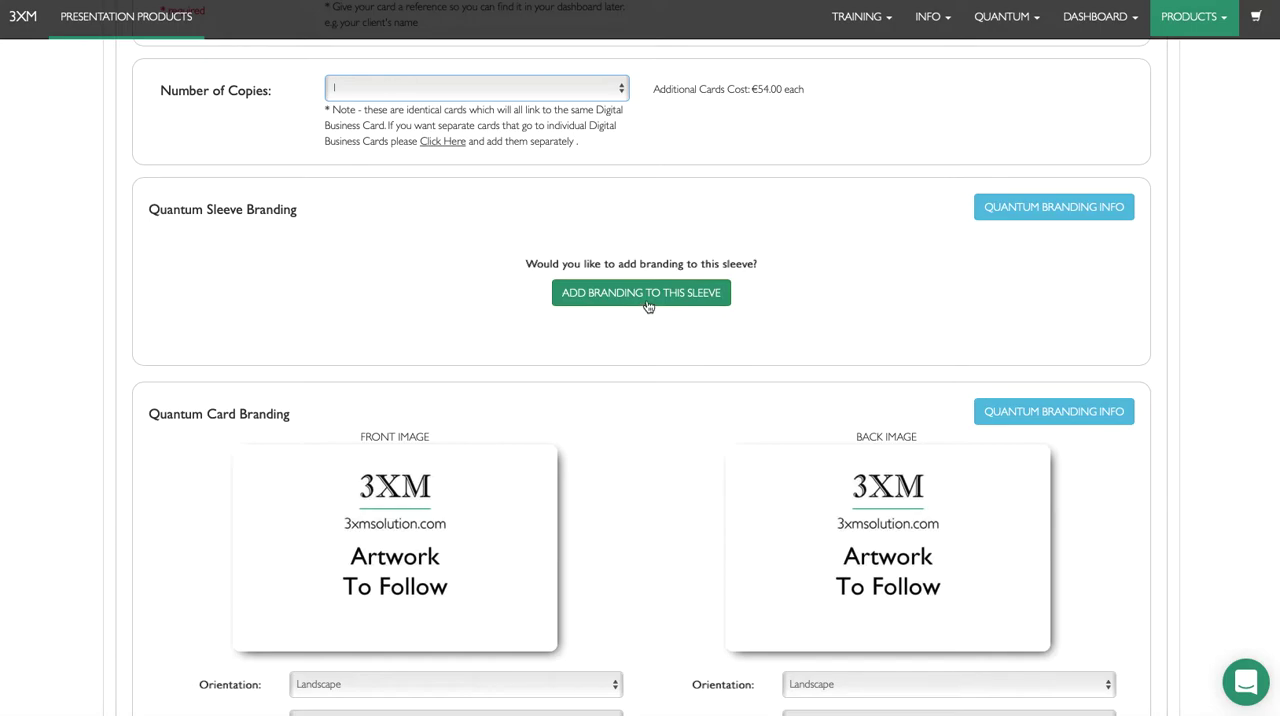
- Add sleeve branding with Foil type and Silver colour, after briefly trying Print
click(641, 292)
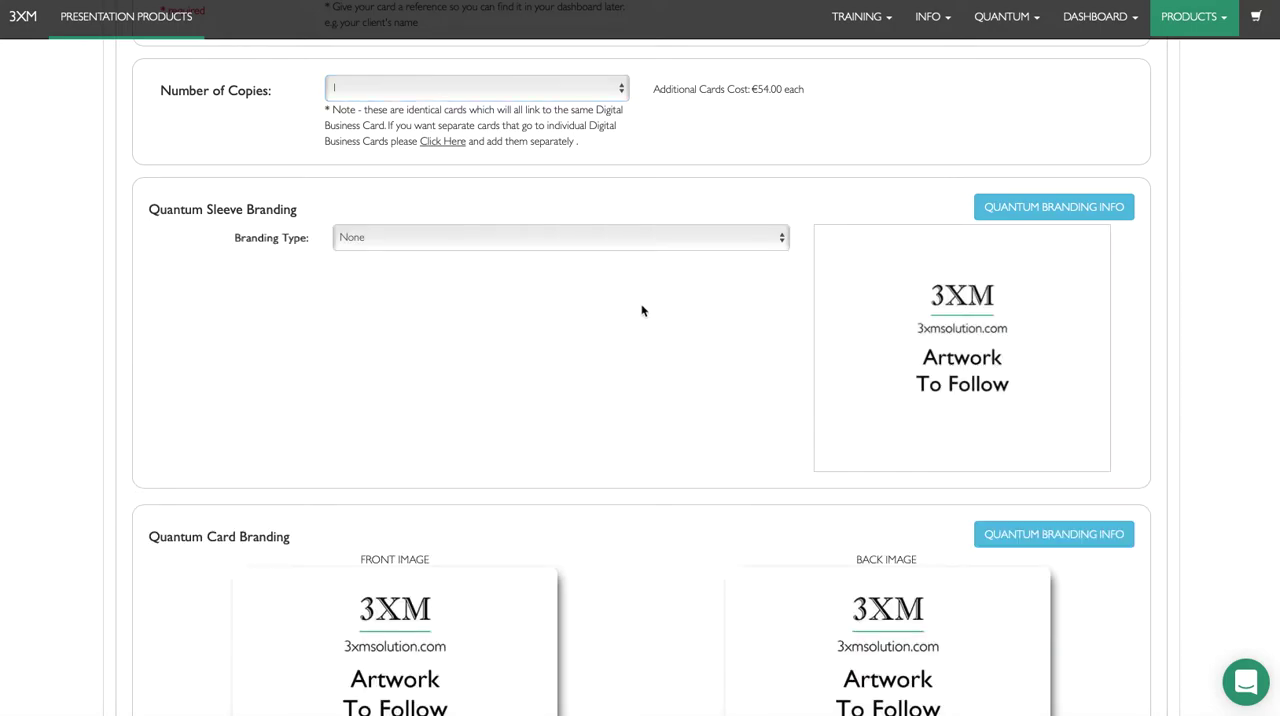
click(559, 237)
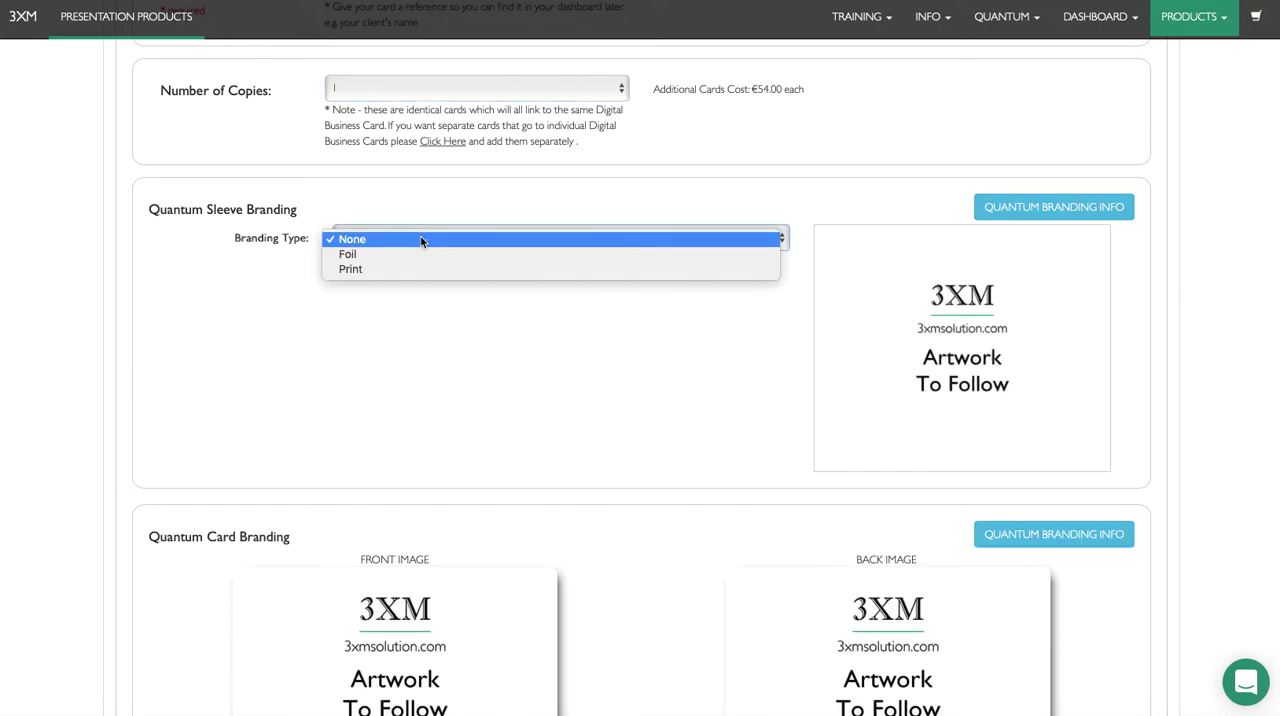
click(348, 254)
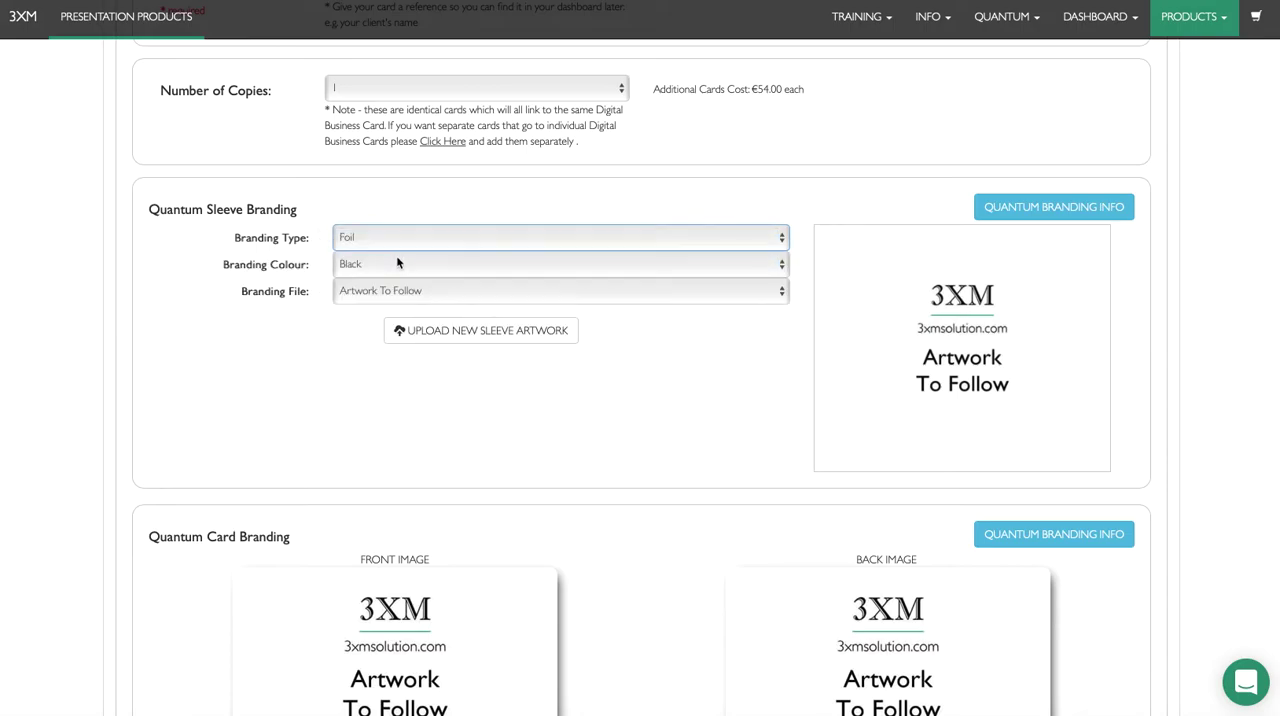
click(560, 264)
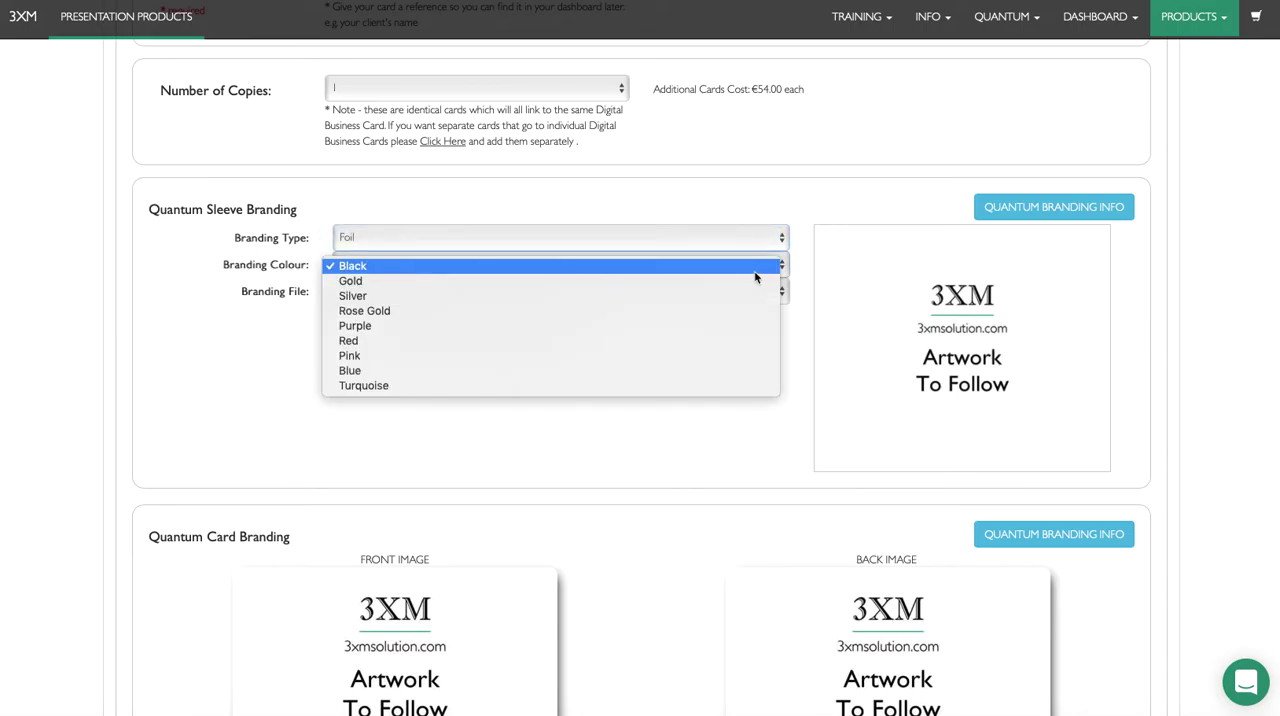
click(352, 265)
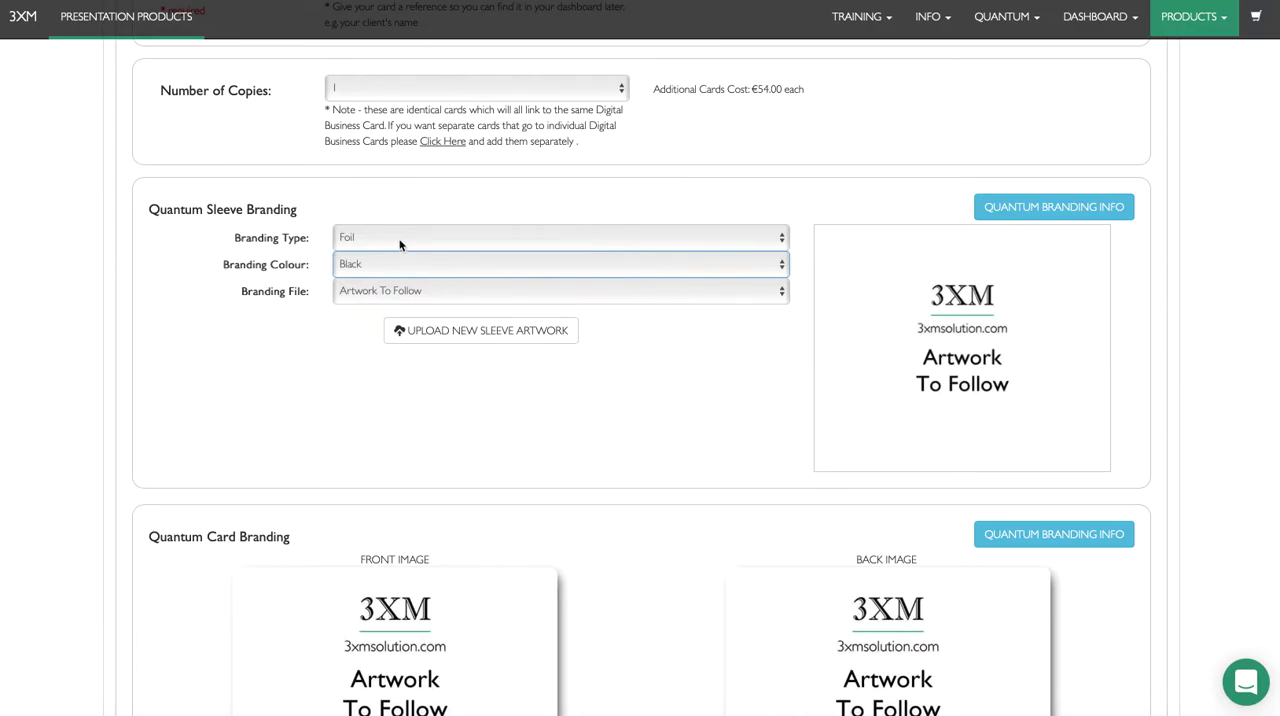
click(560, 237)
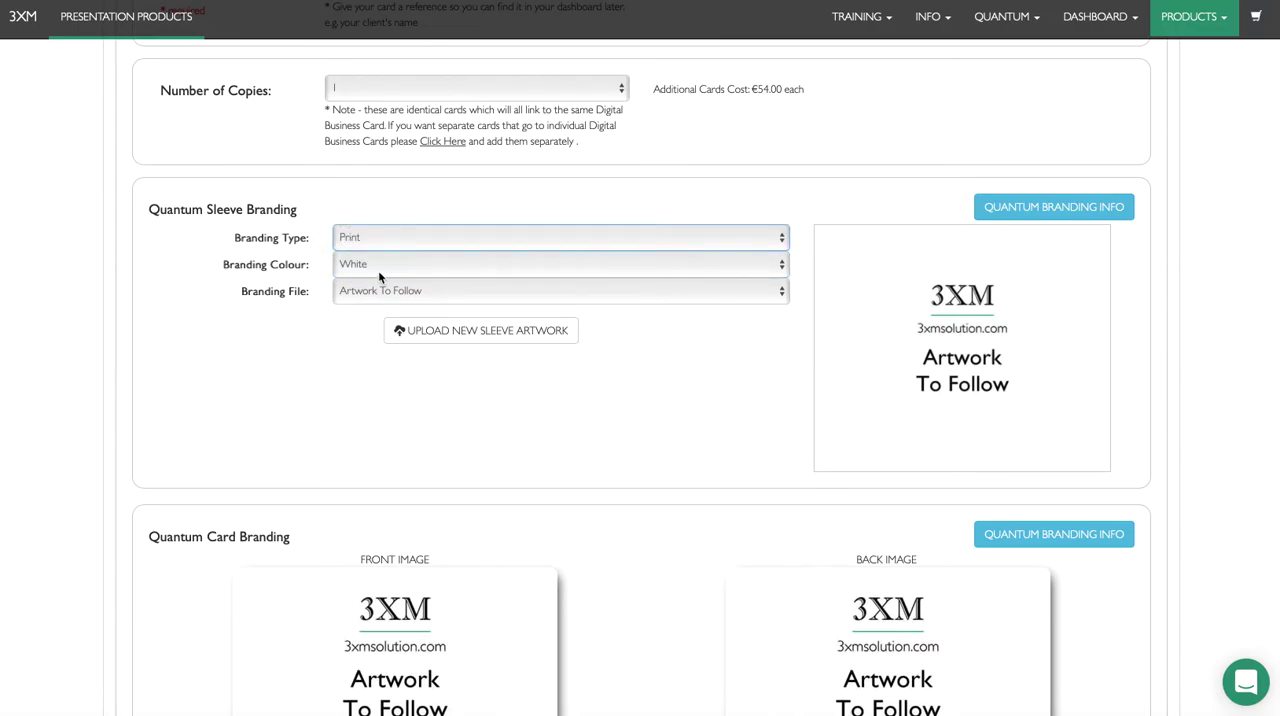
click(560, 237)
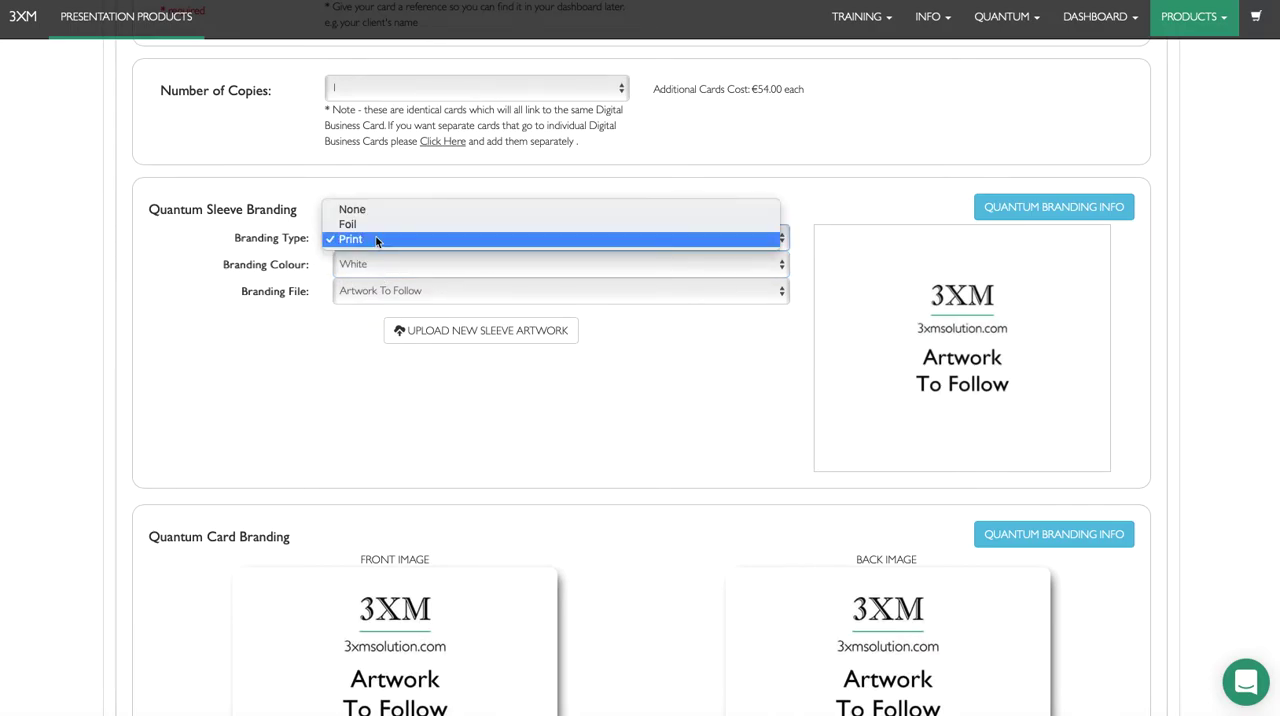
click(347, 223)
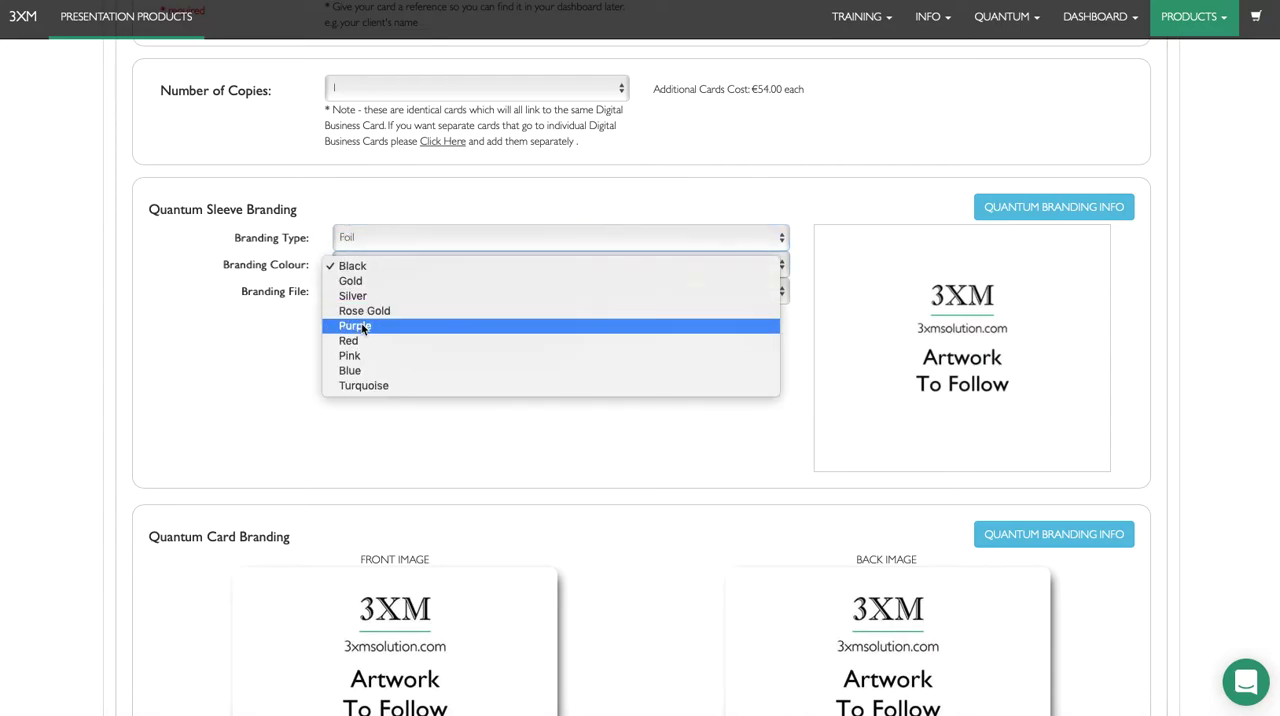
click(352, 296)
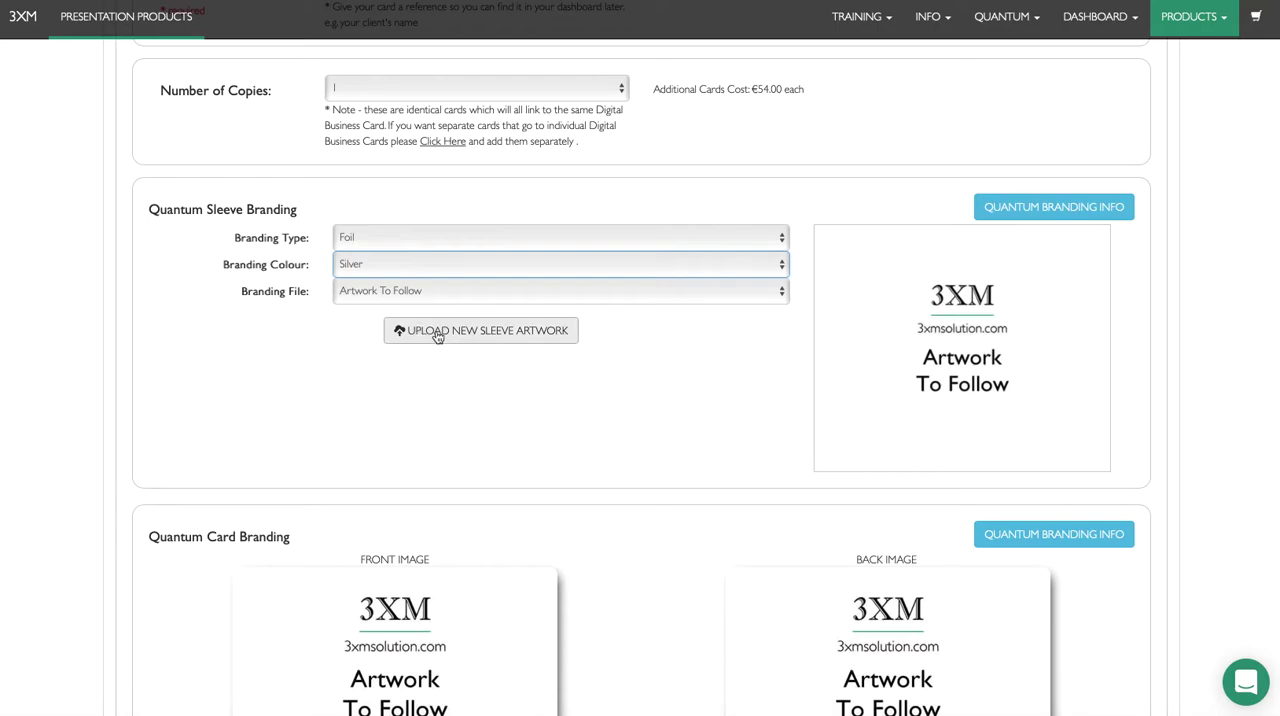
- Use WhitneyScott_Black.png as the sleeve's branding artwork file
click(481, 330)
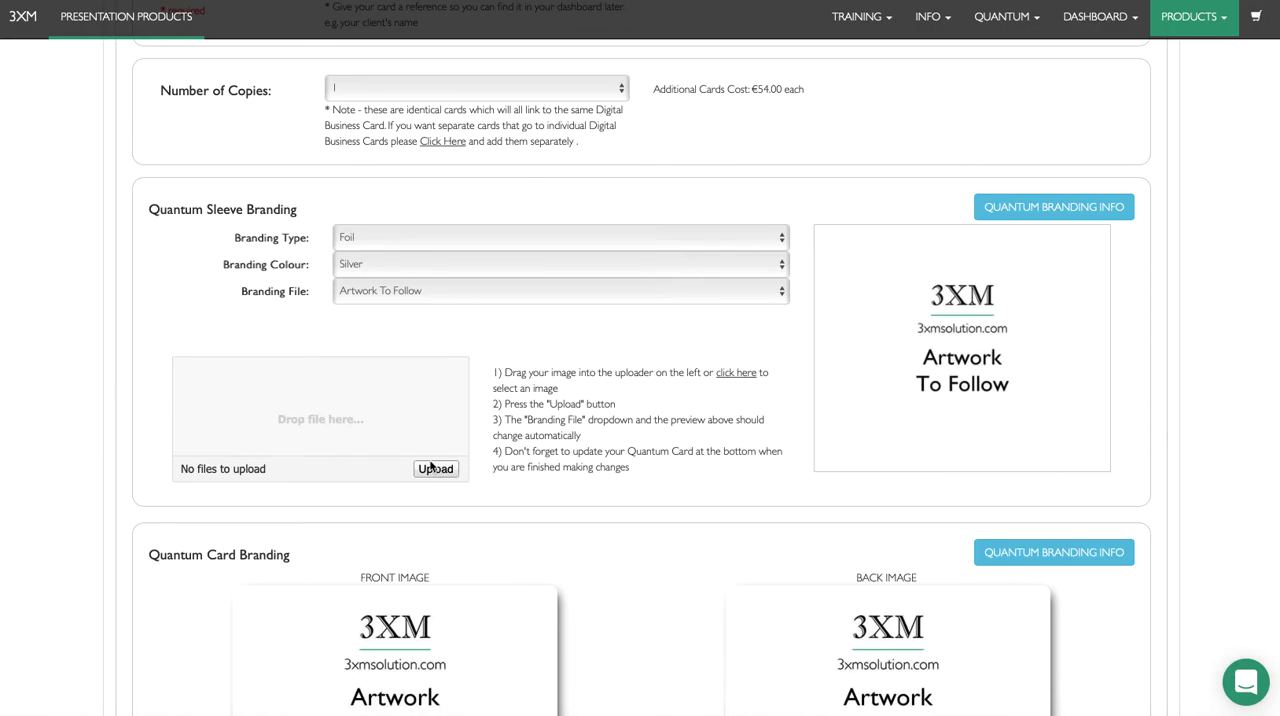
click(560, 290)
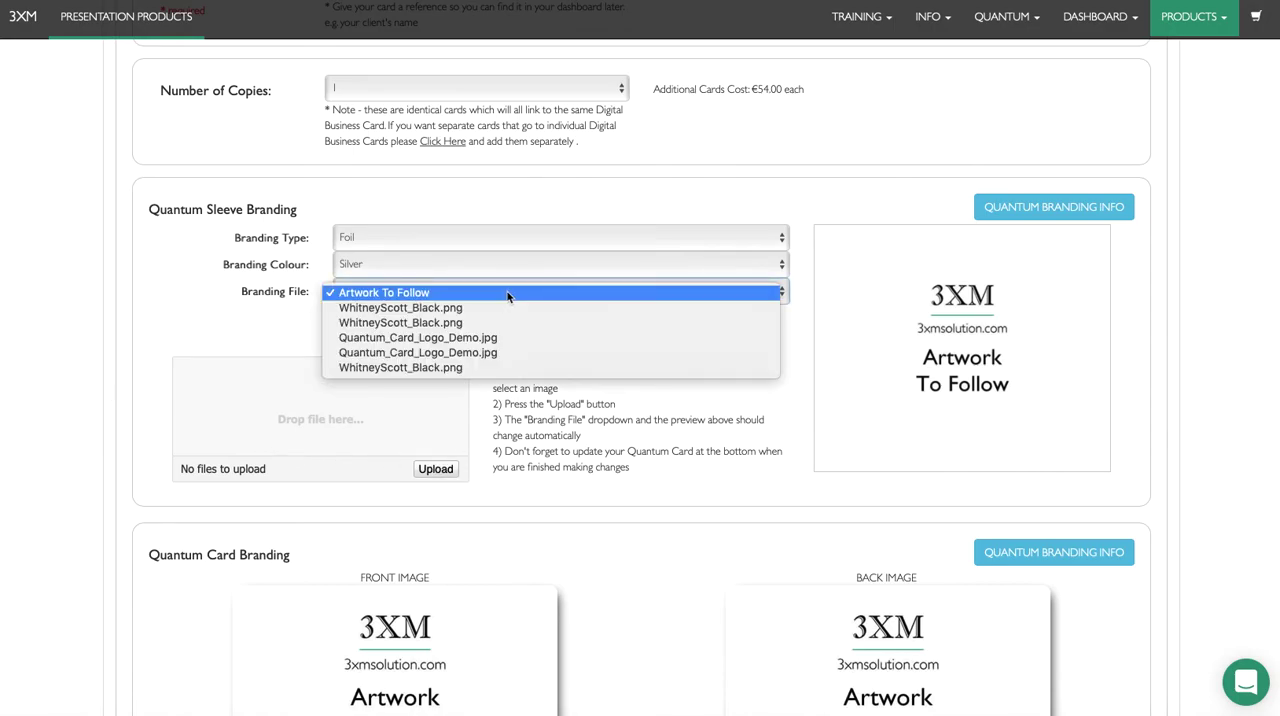
click(400, 307)
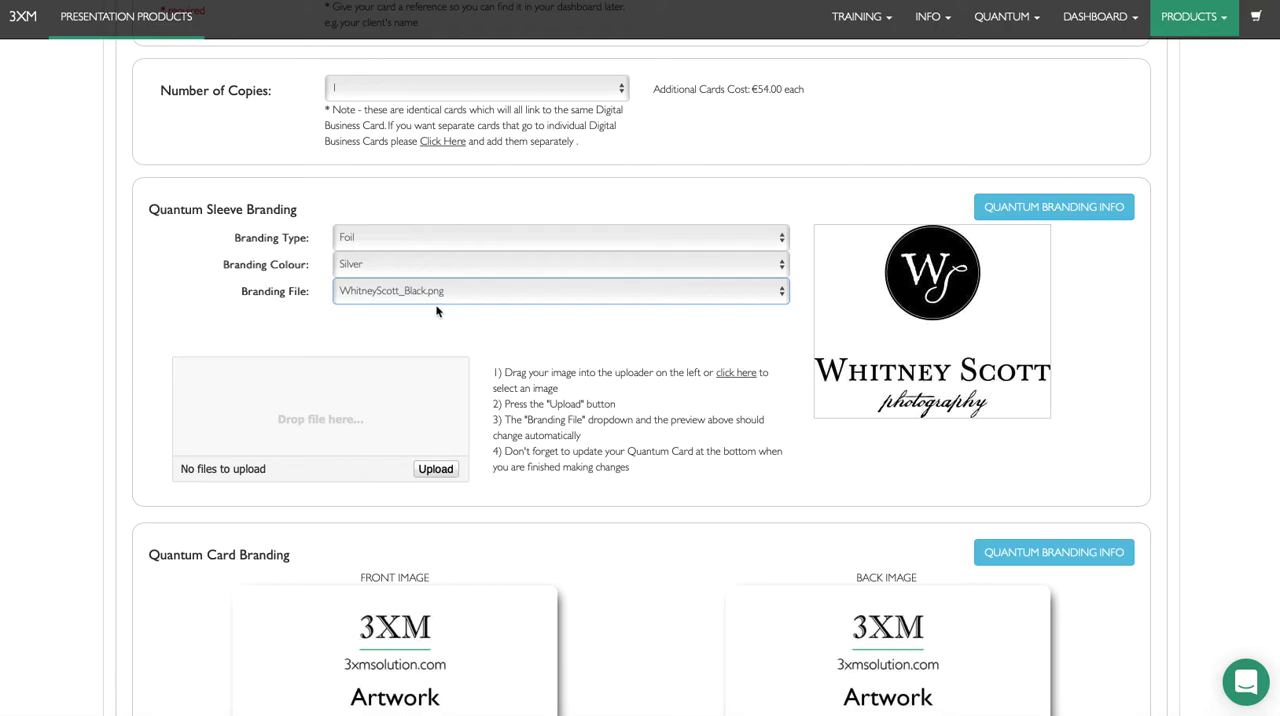
mouse_move(558, 328)
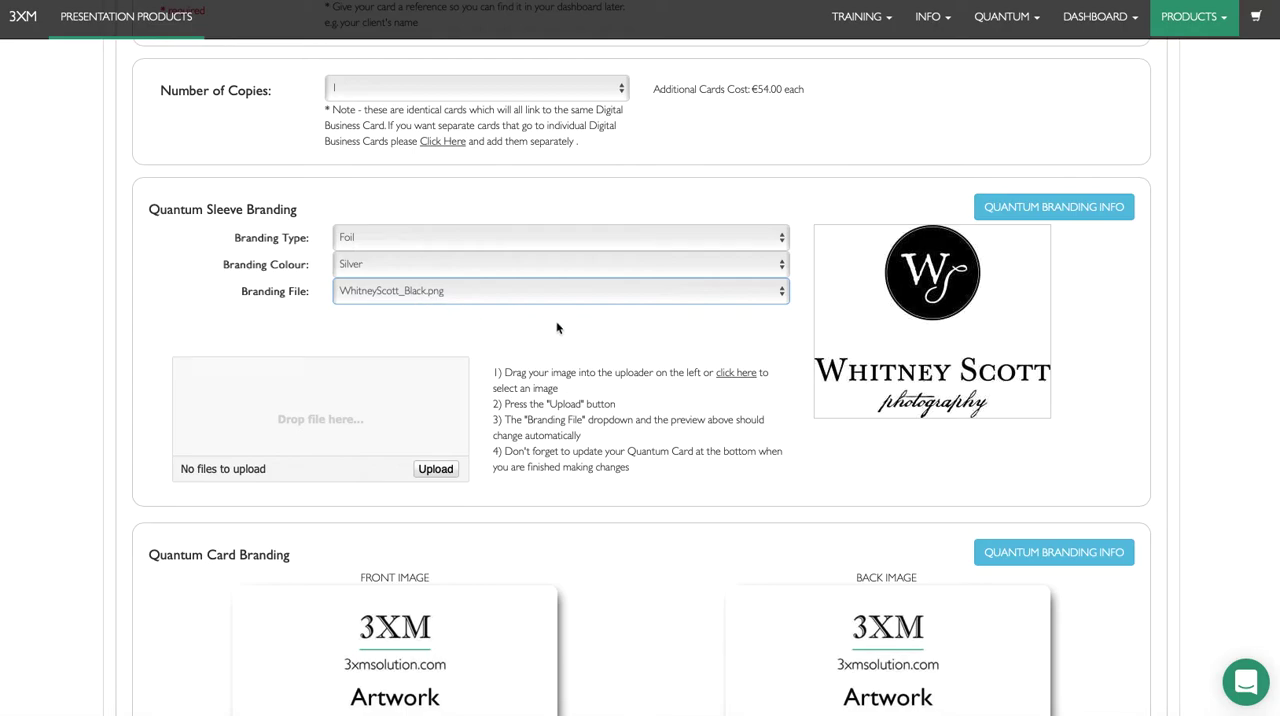
scroll(down, 3)
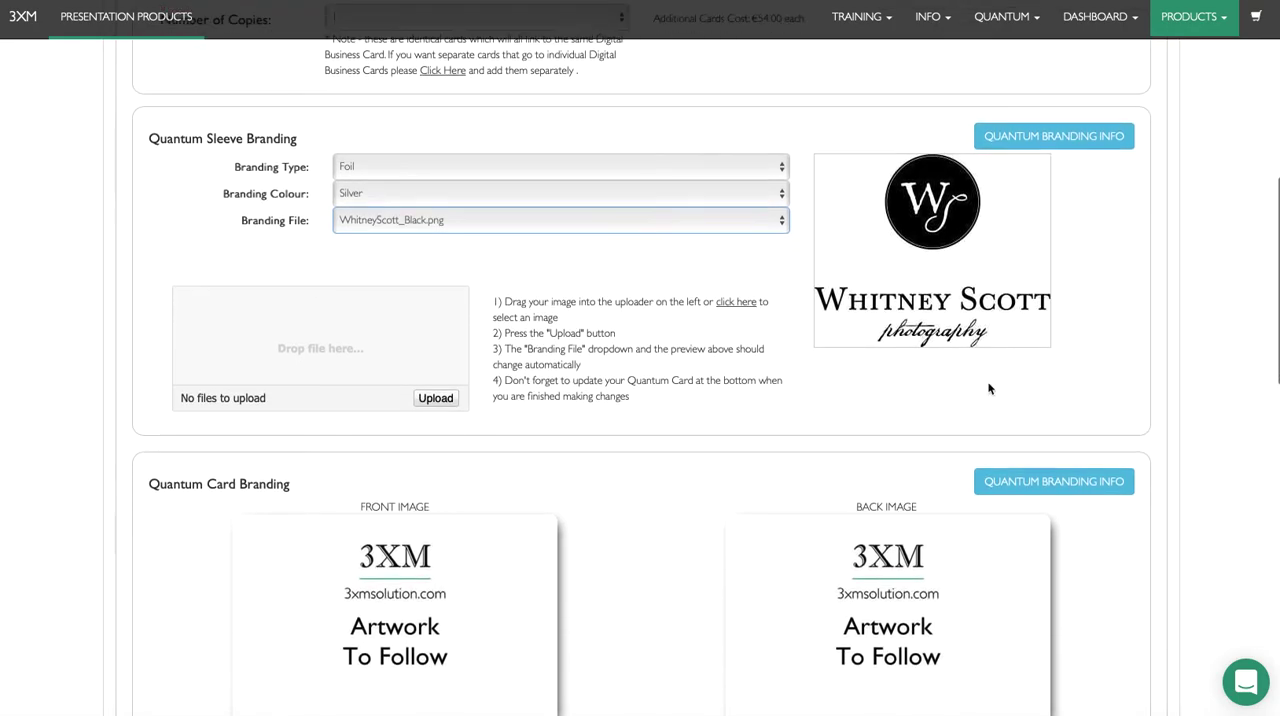
scroll(down, 3)
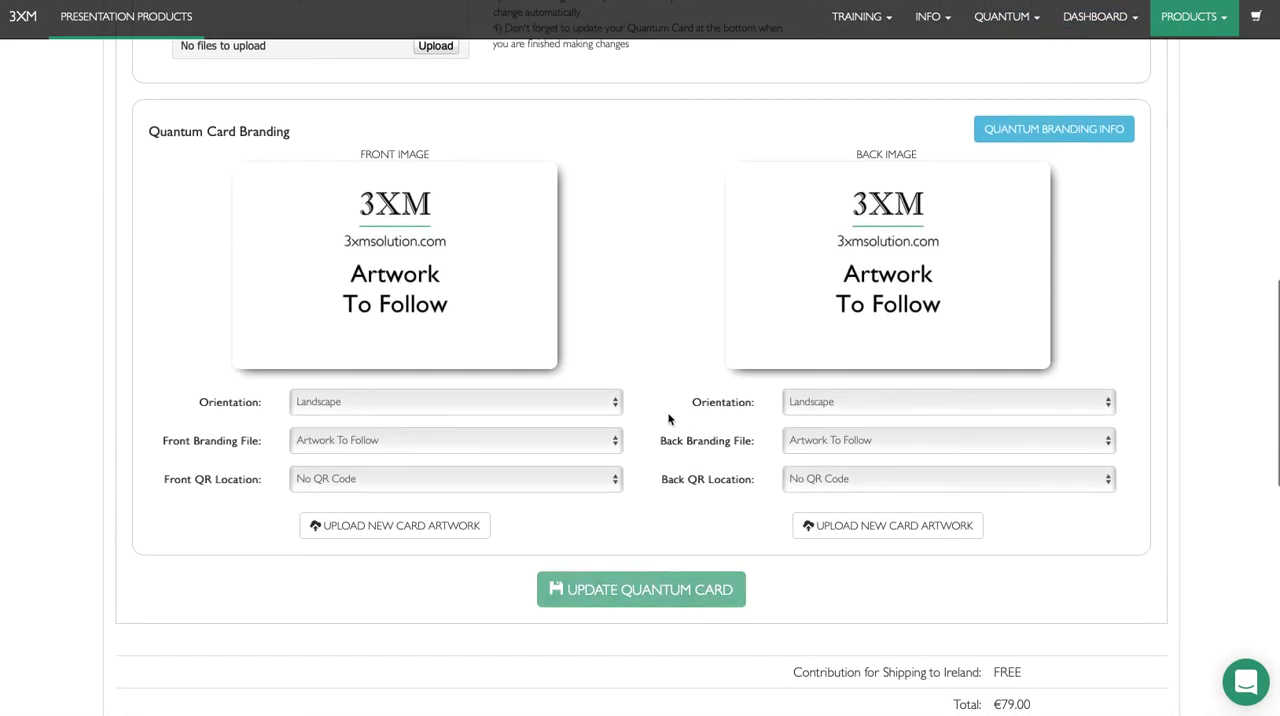
mouse_move(527, 324)
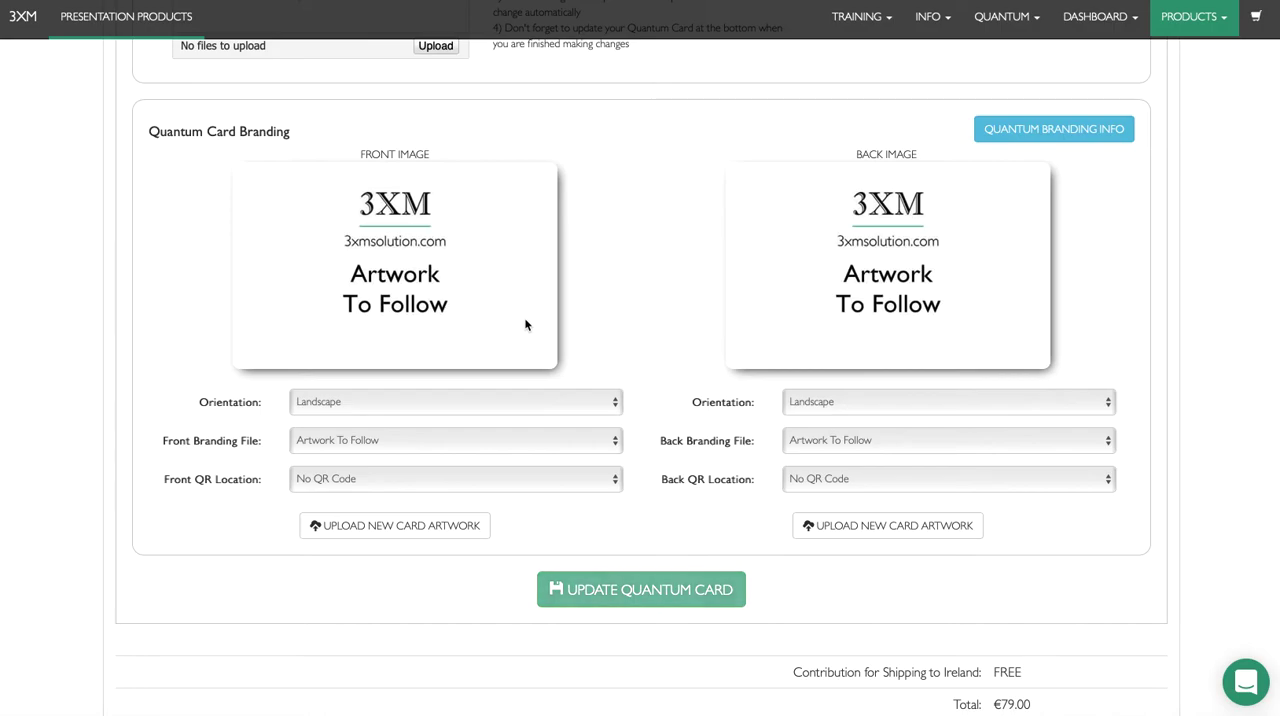
click(455, 401)
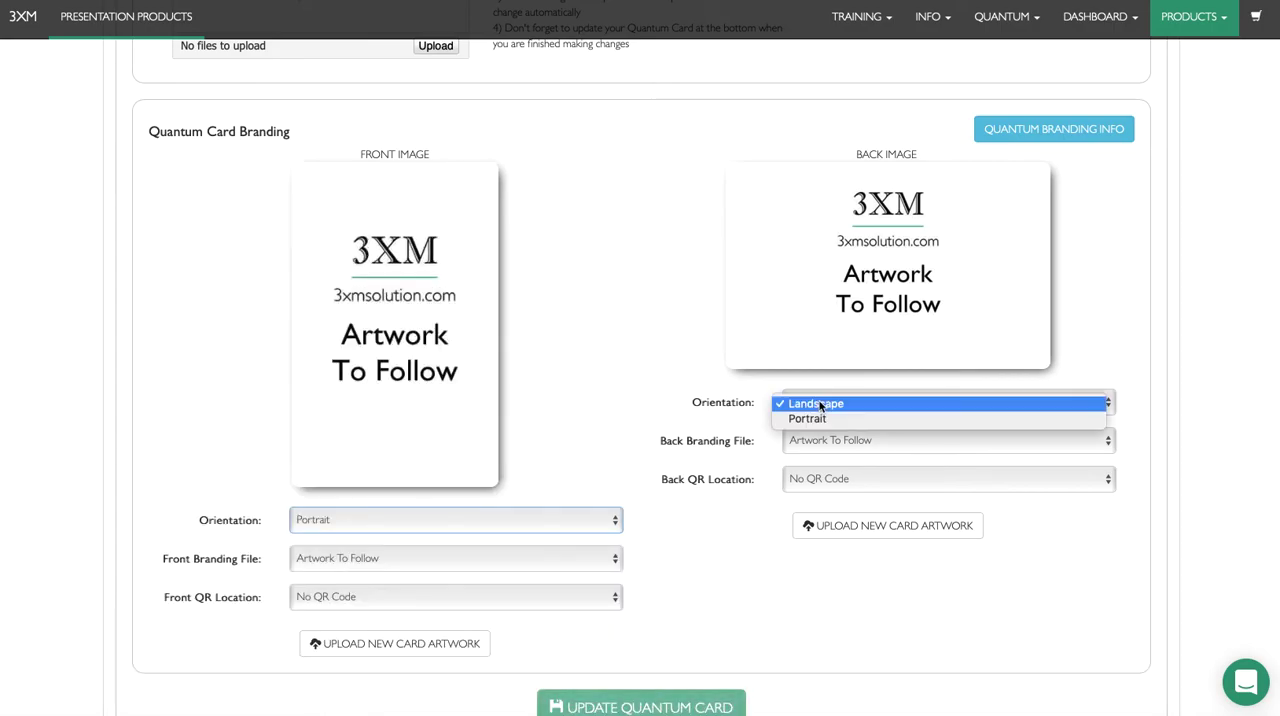
click(807, 418)
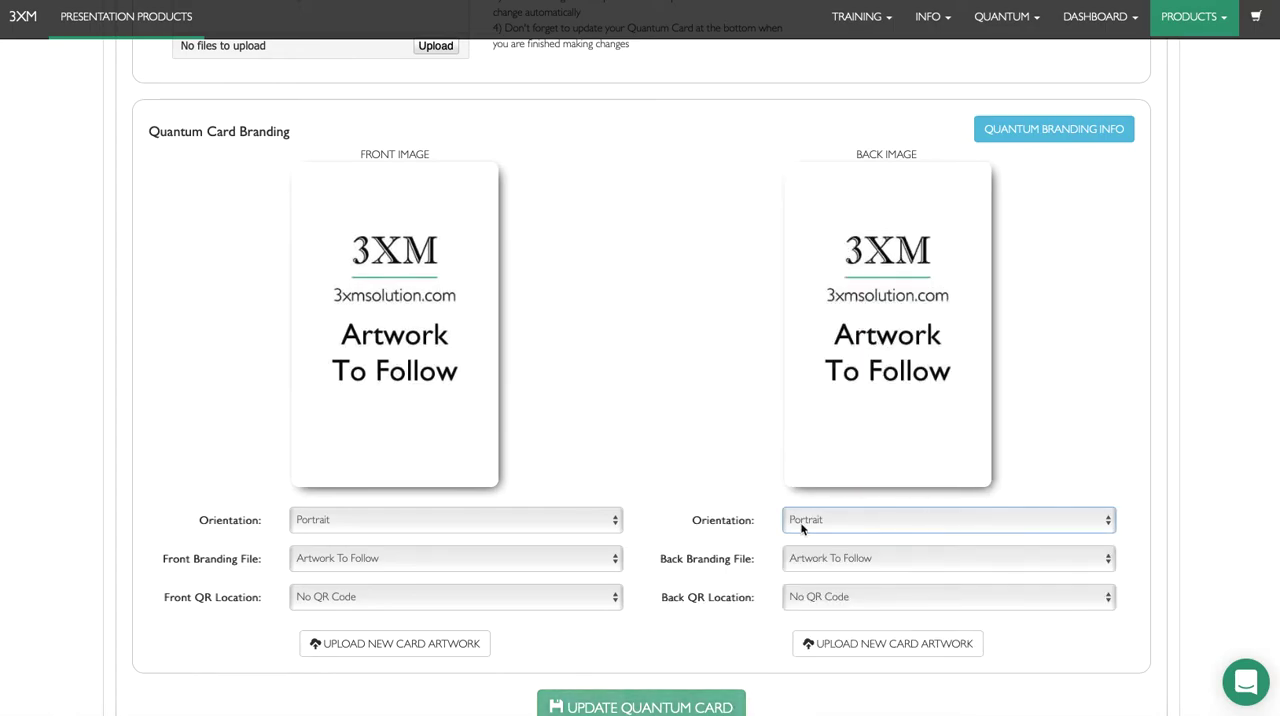
click(947, 519)
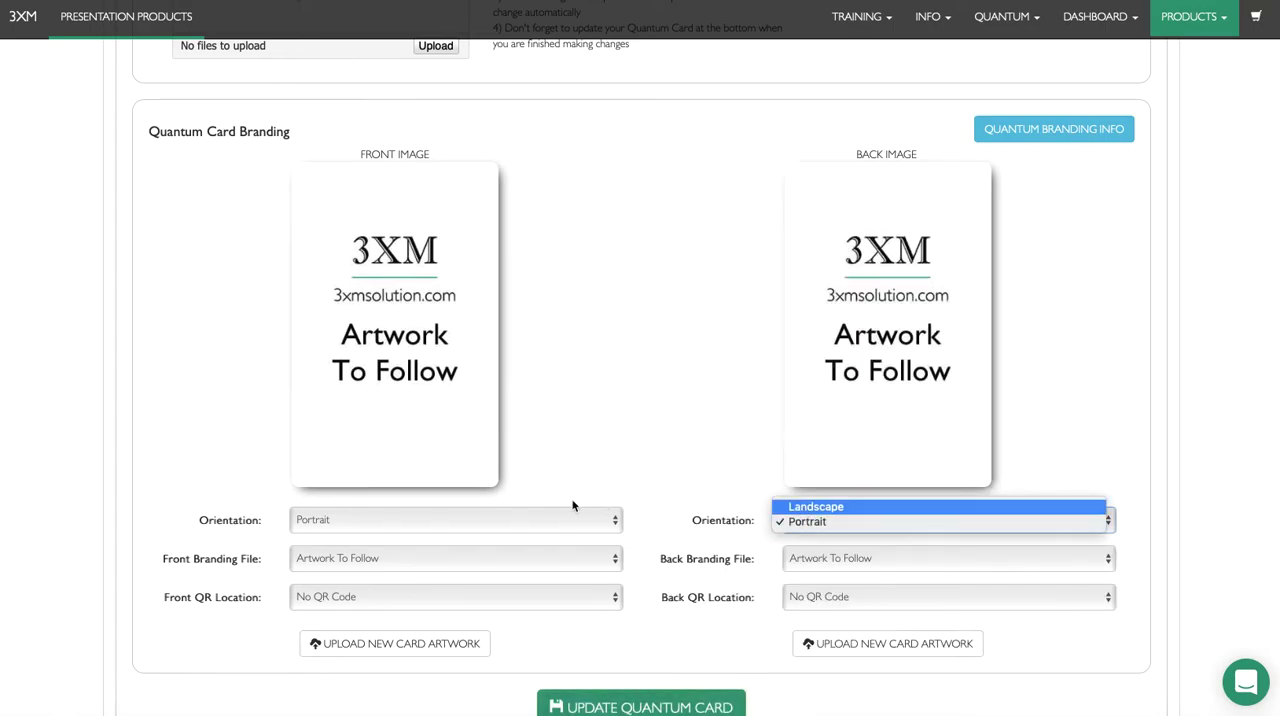
click(815, 506)
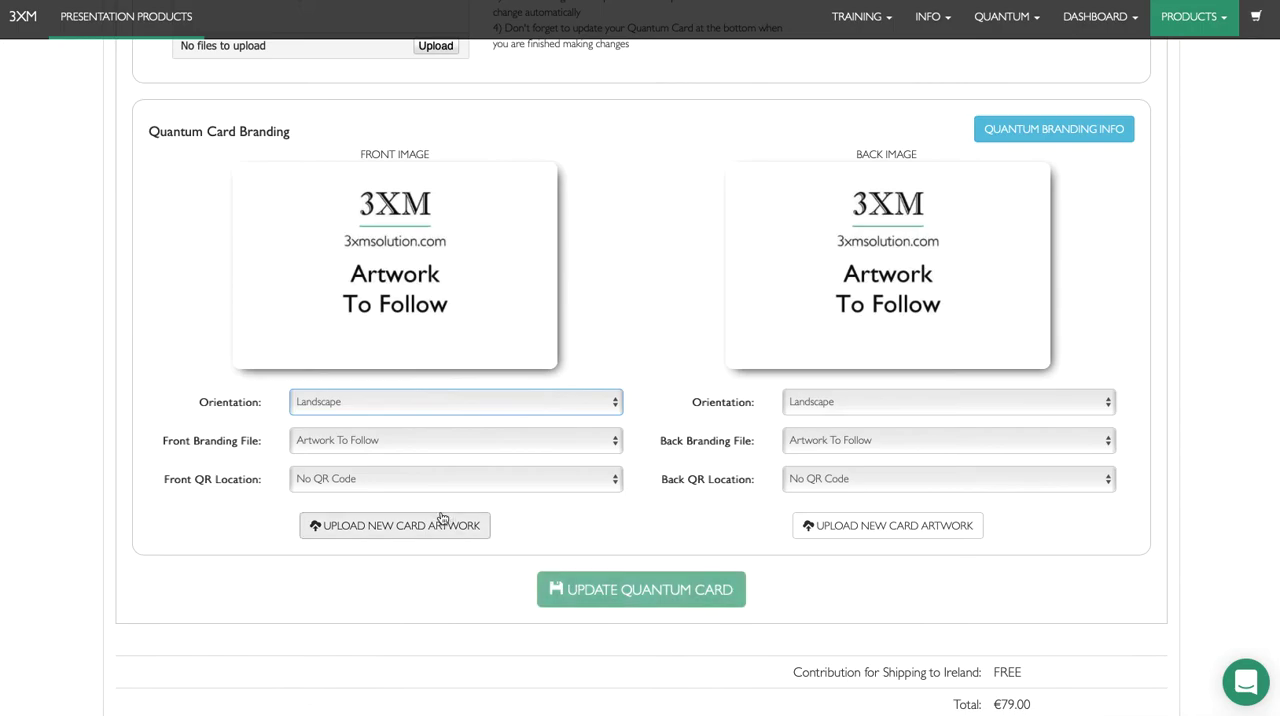
mouse_move(362, 291)
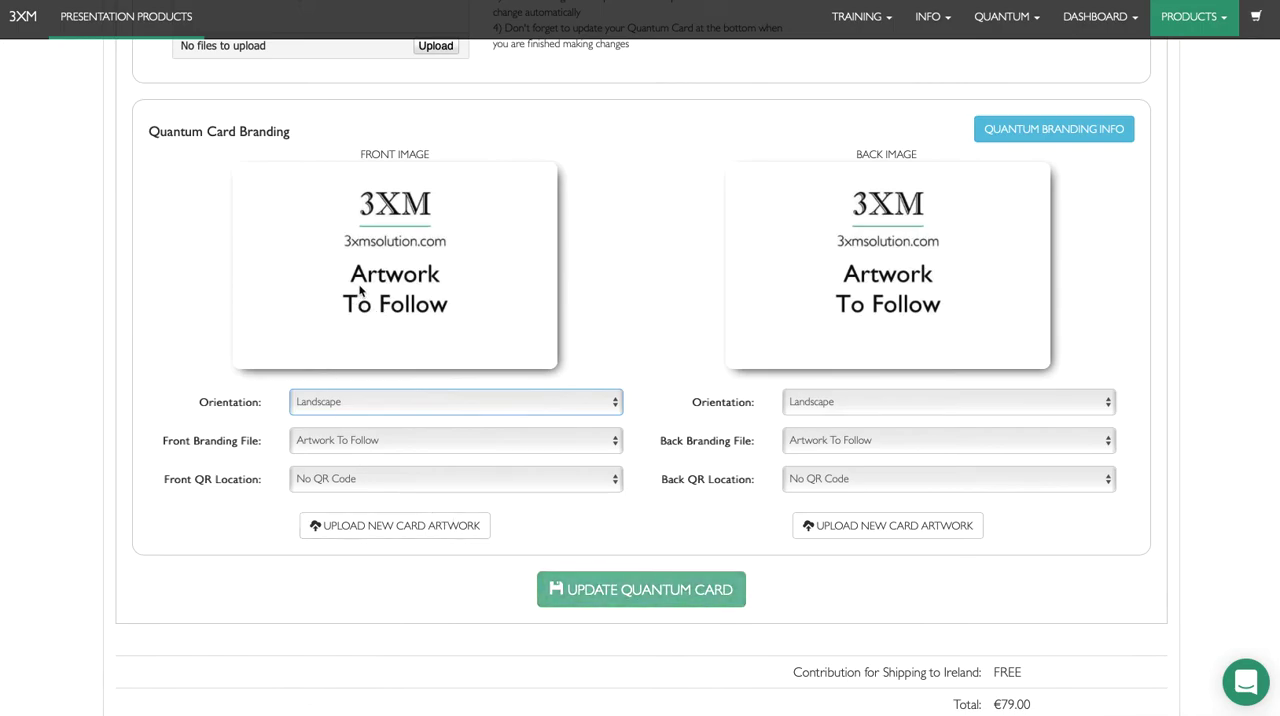
click(394, 525)
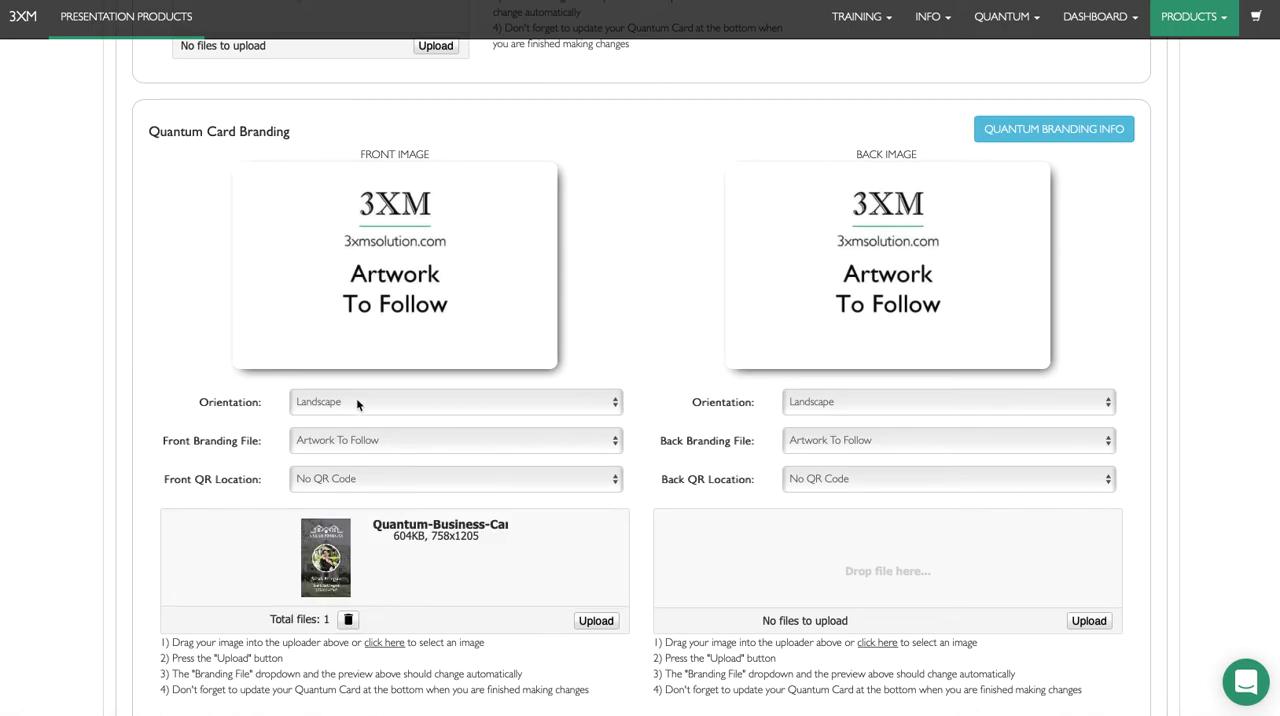
- Set the card front to Portrait and upload the realtor front artwork
click(456, 401)
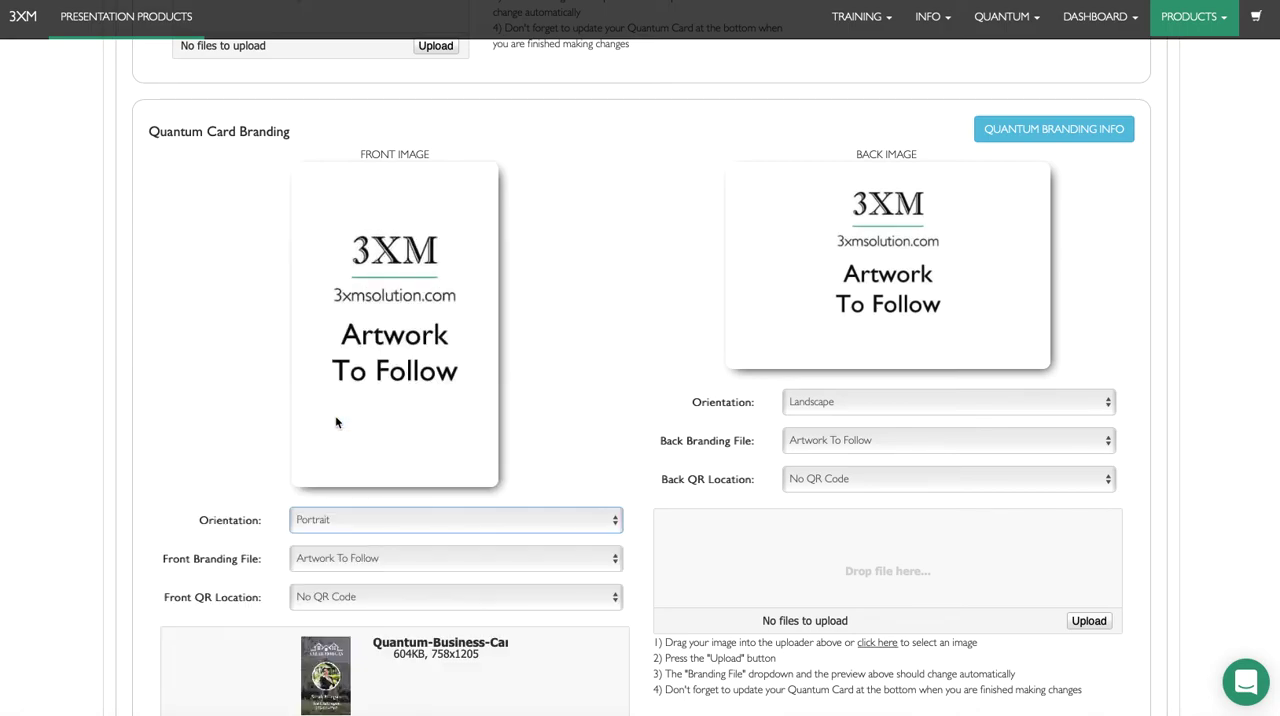
scroll(down, 3)
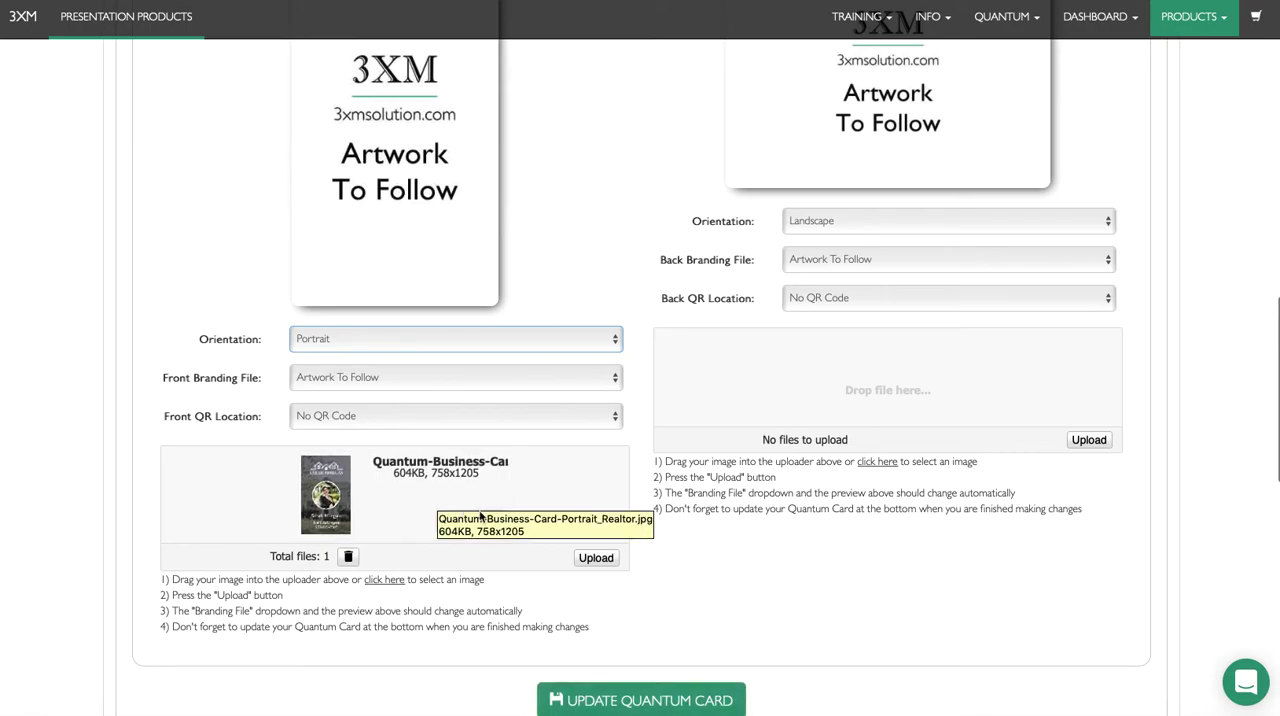
click(595, 557)
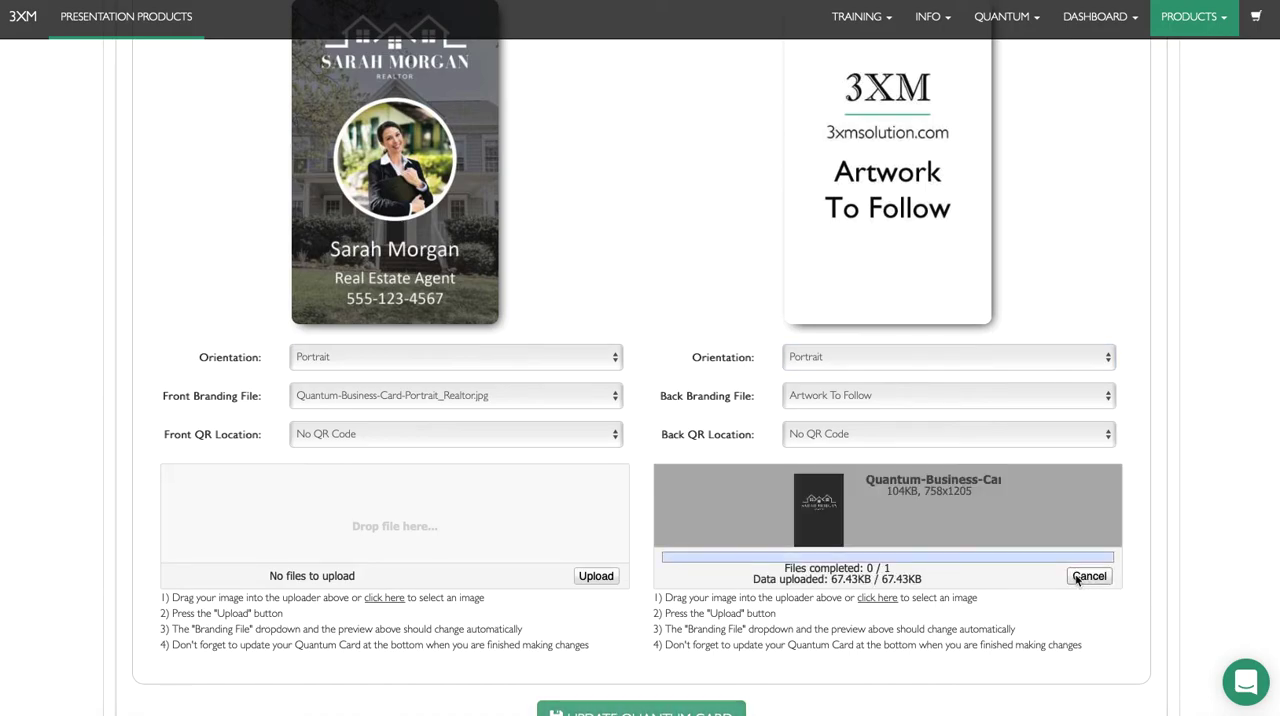
- Set the back QR code location to Bottom Center after trying Middle Right and Middle Left
click(1089, 575)
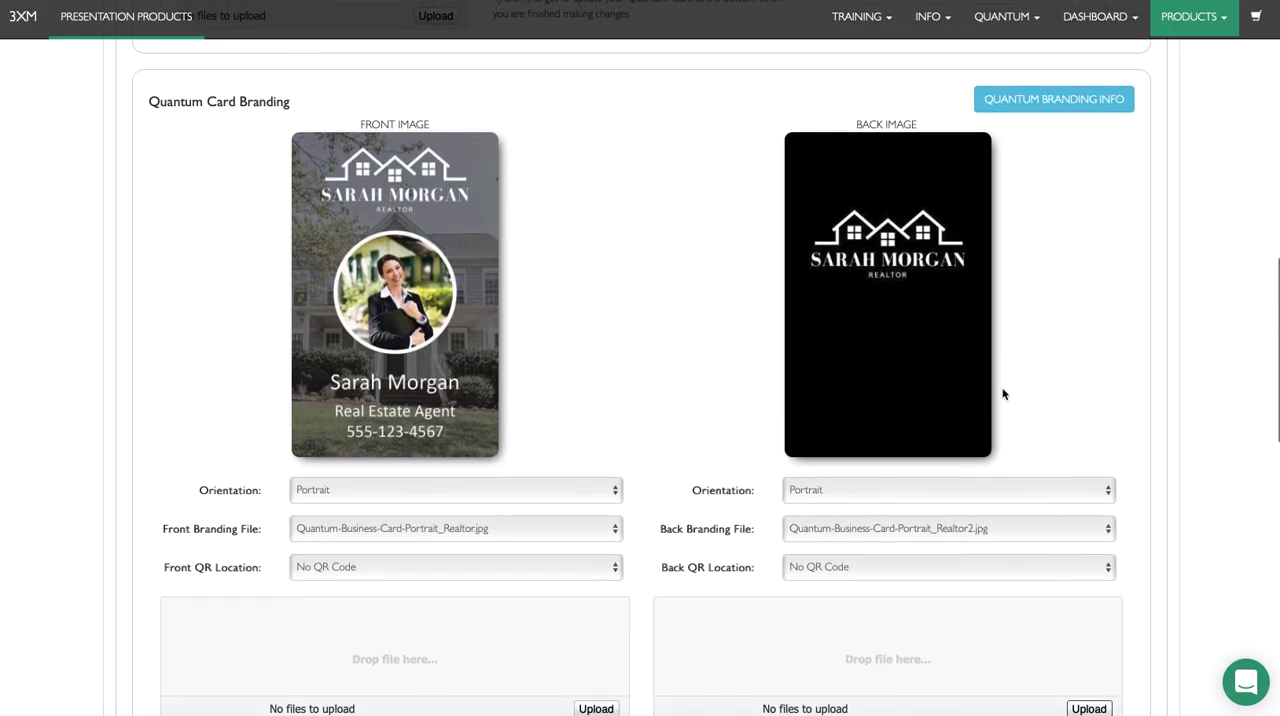
mouse_move(866, 571)
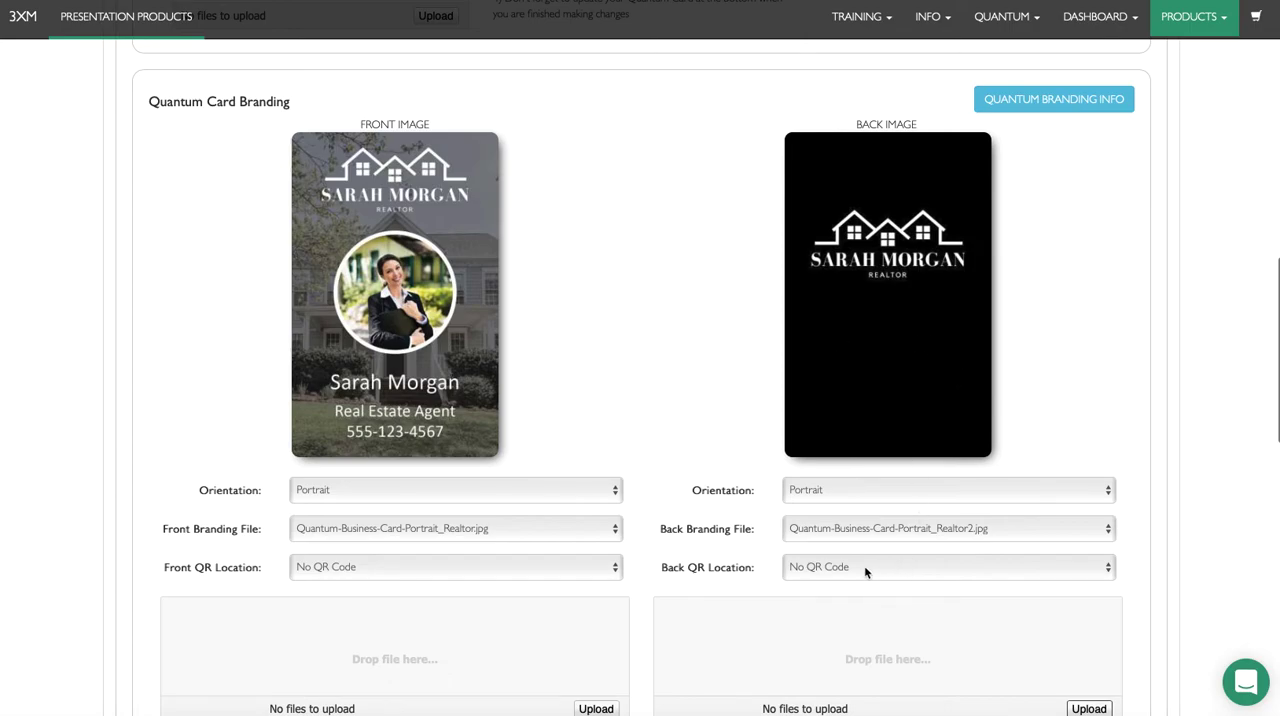
click(948, 567)
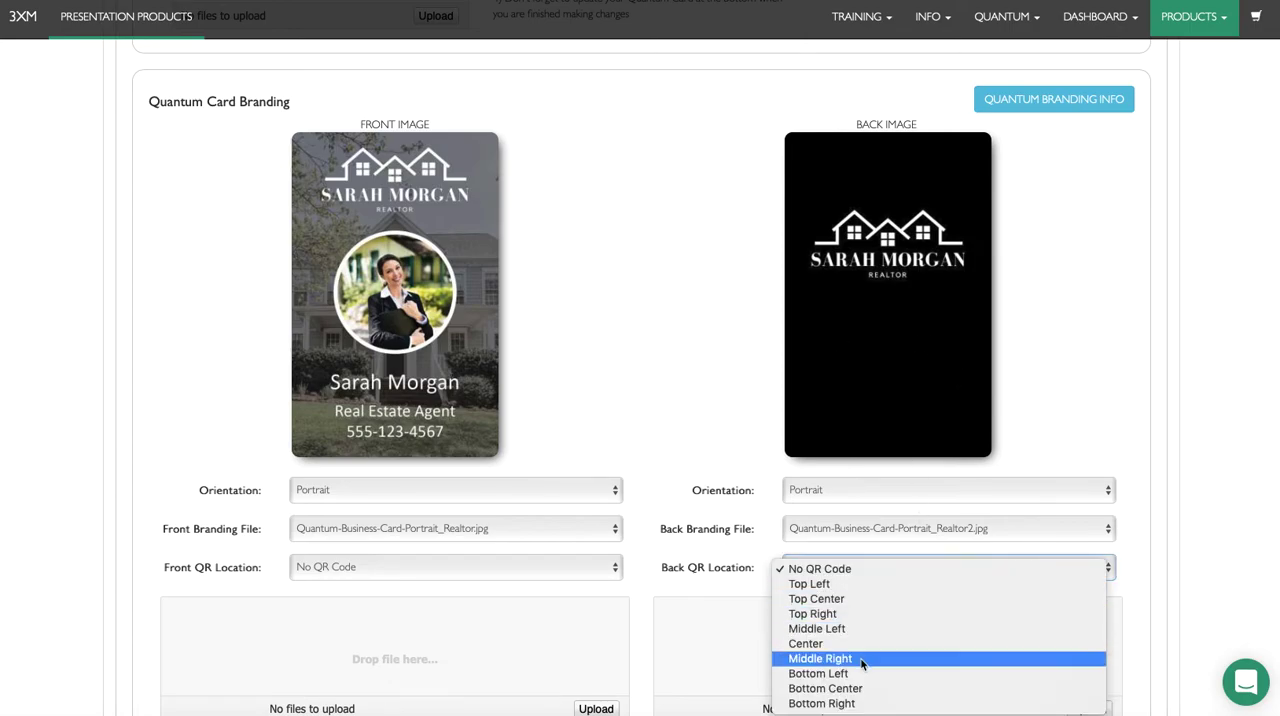
click(825, 688)
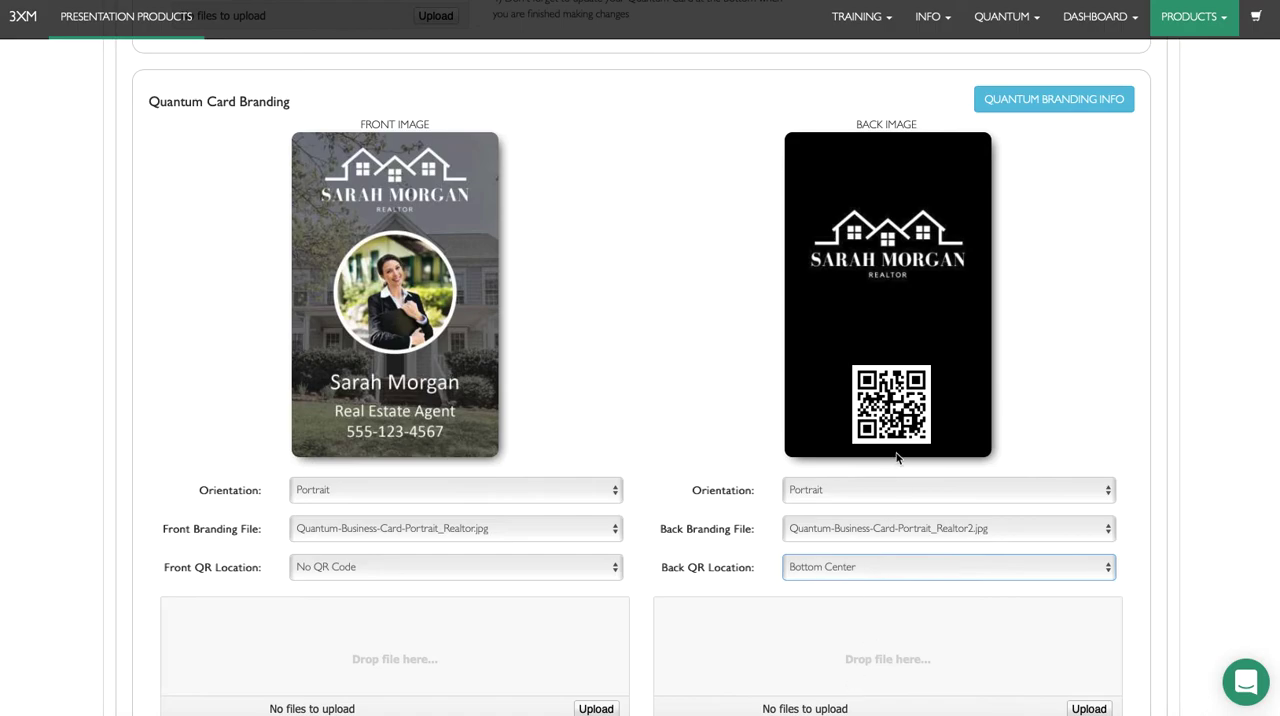
mouse_move(1002, 433)
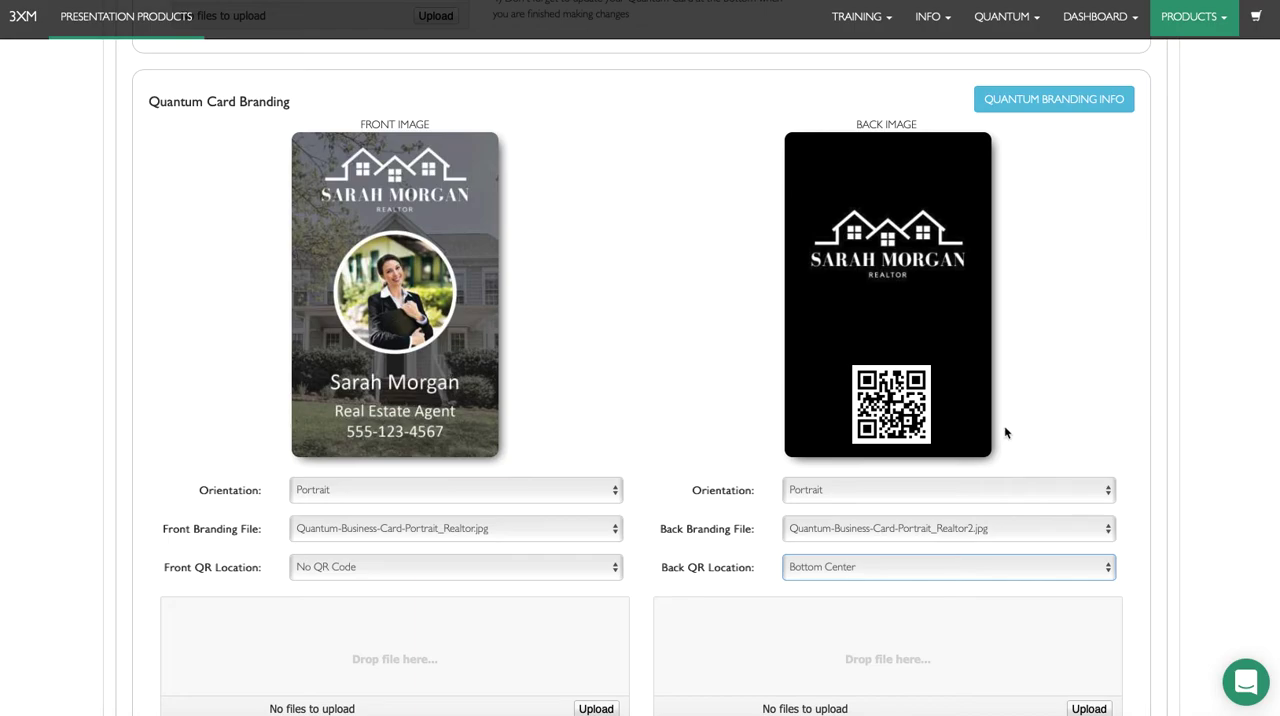
mouse_move(1013, 438)
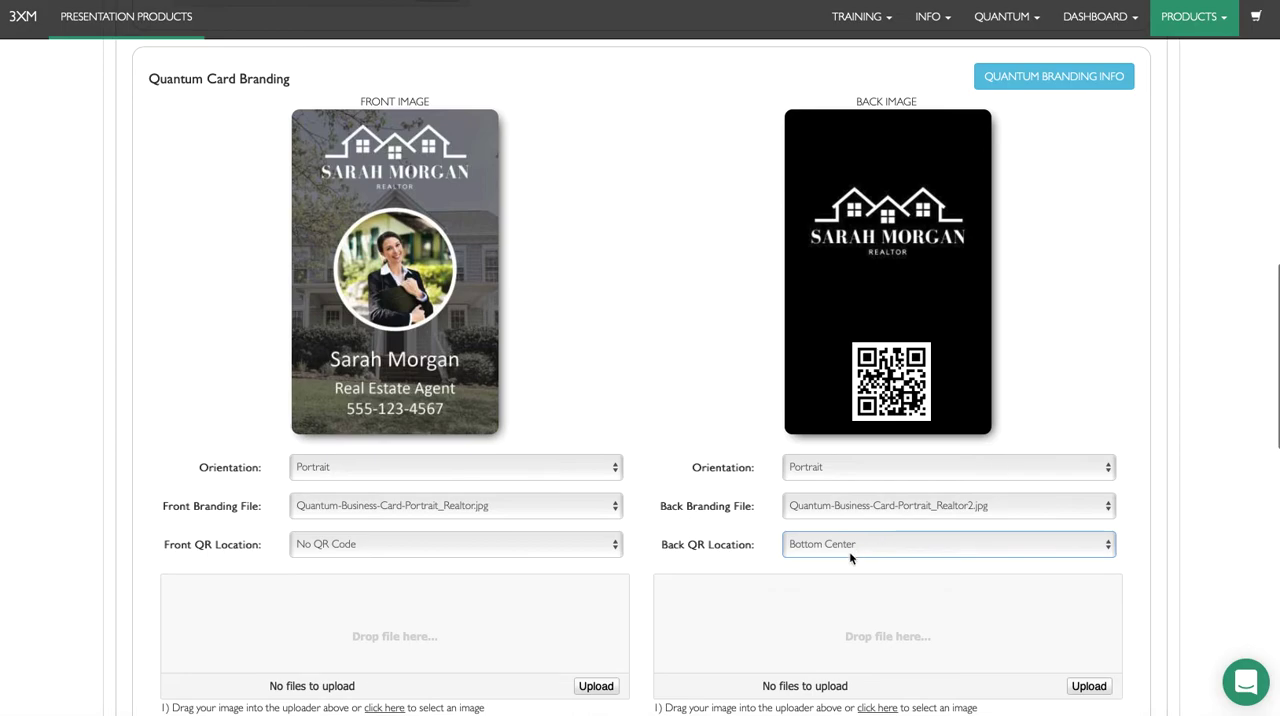
click(947, 543)
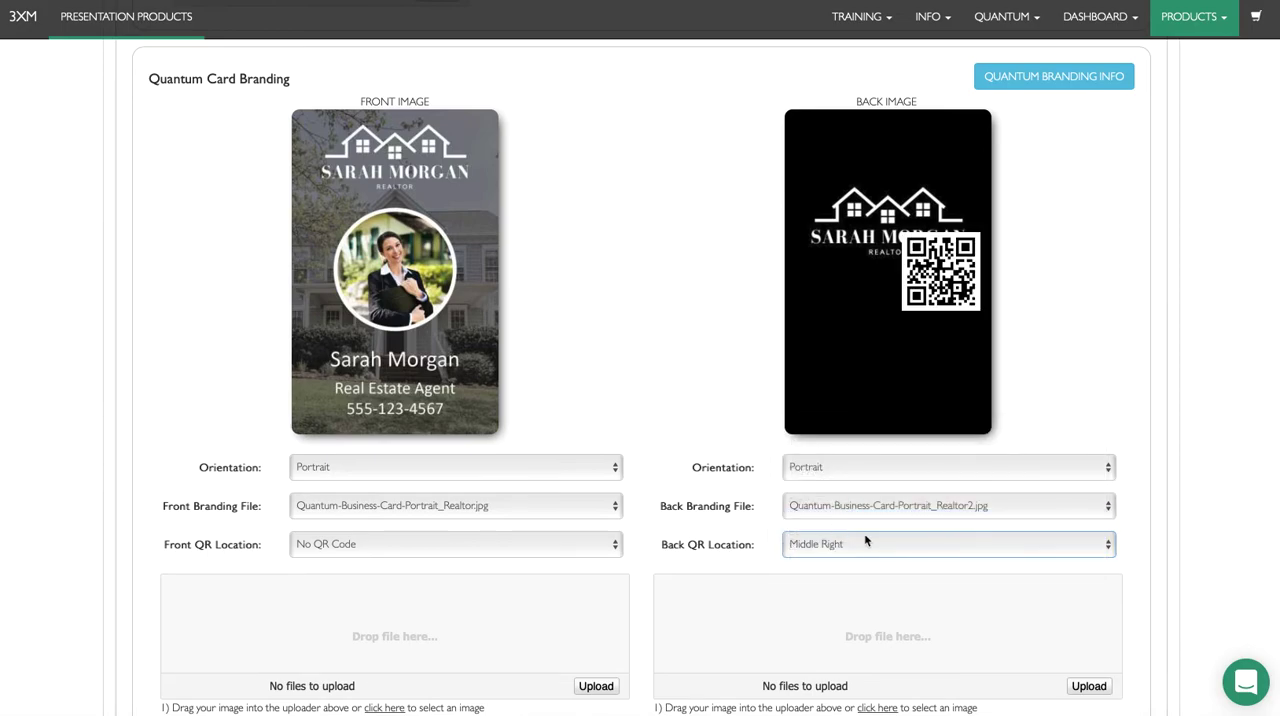
click(948, 544)
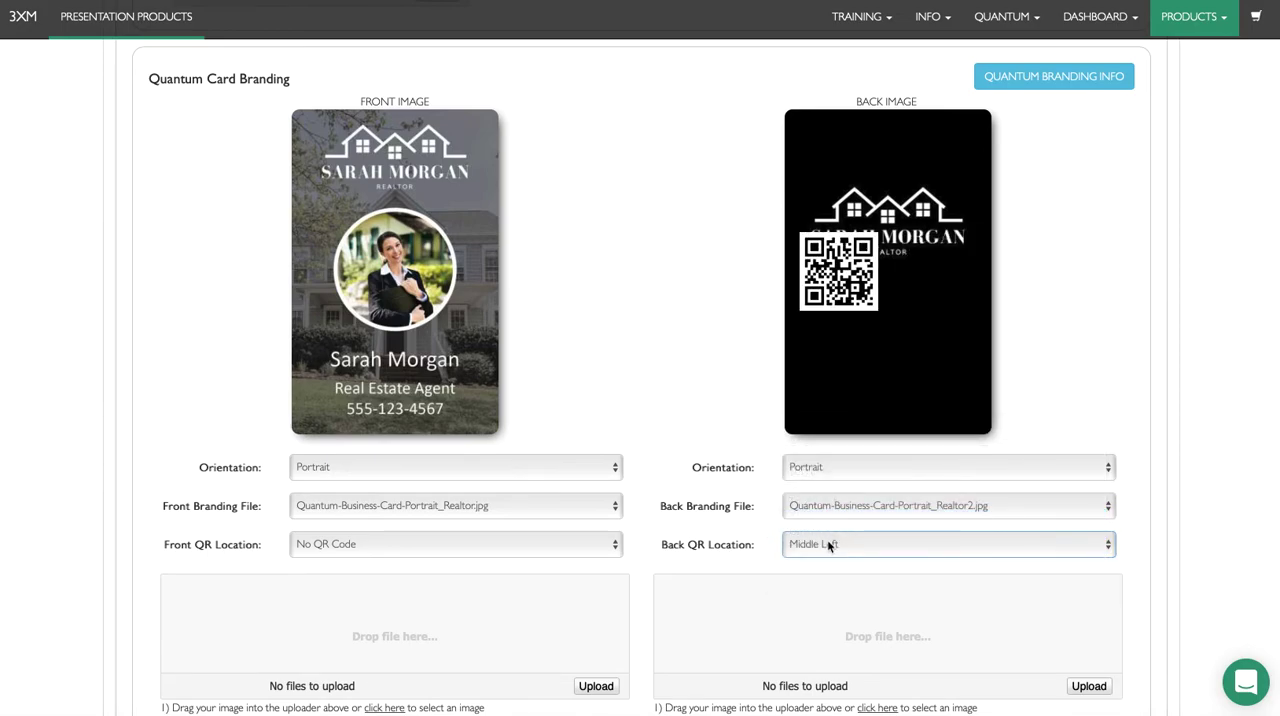
click(945, 544)
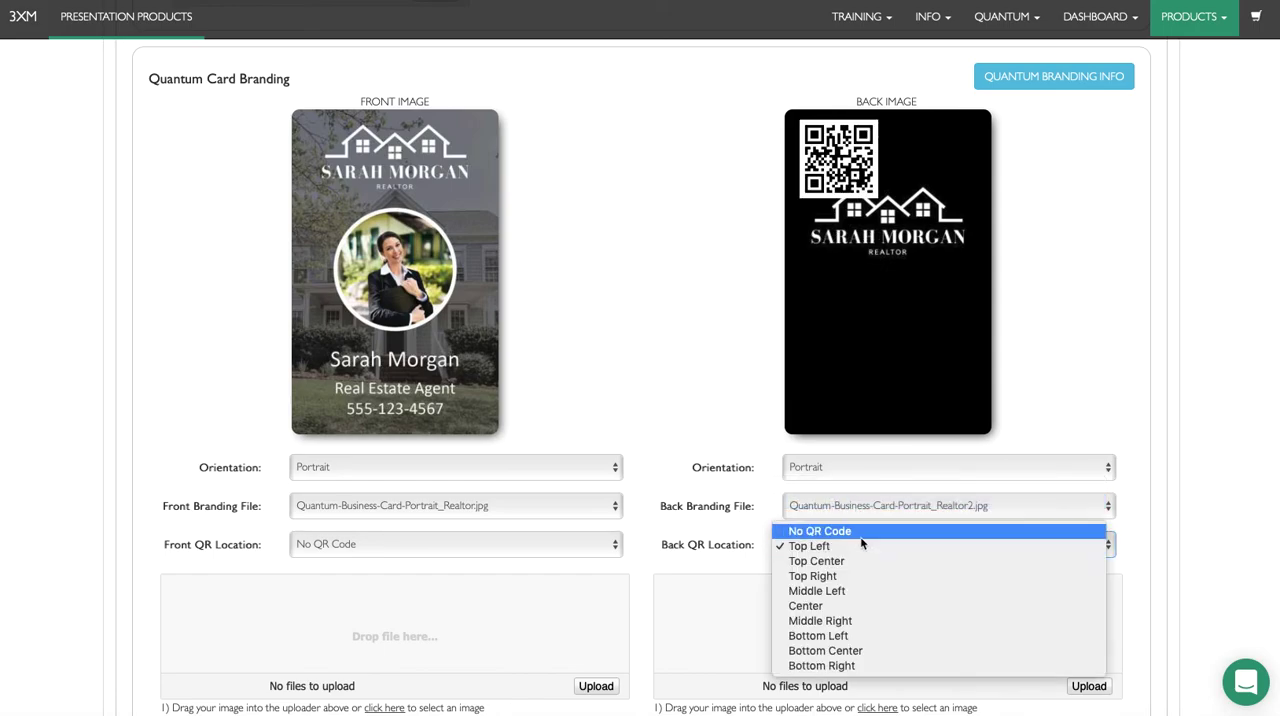
click(825, 650)
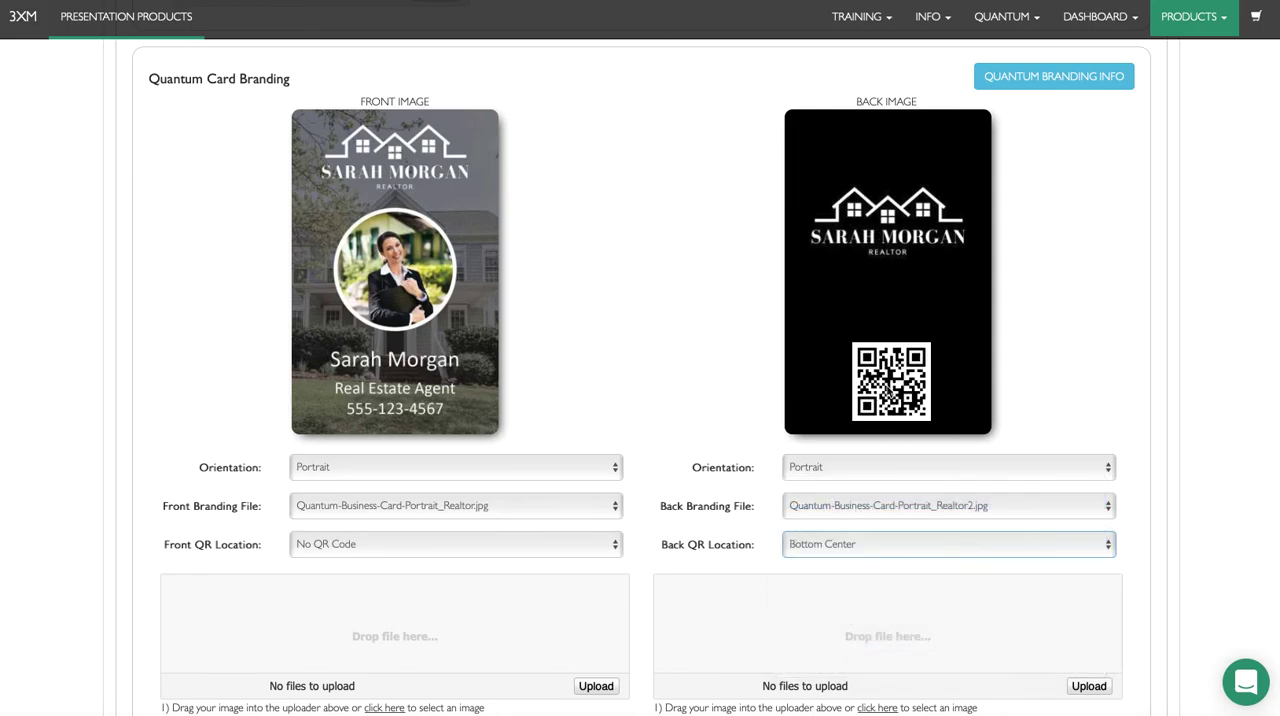
mouse_move(673, 297)
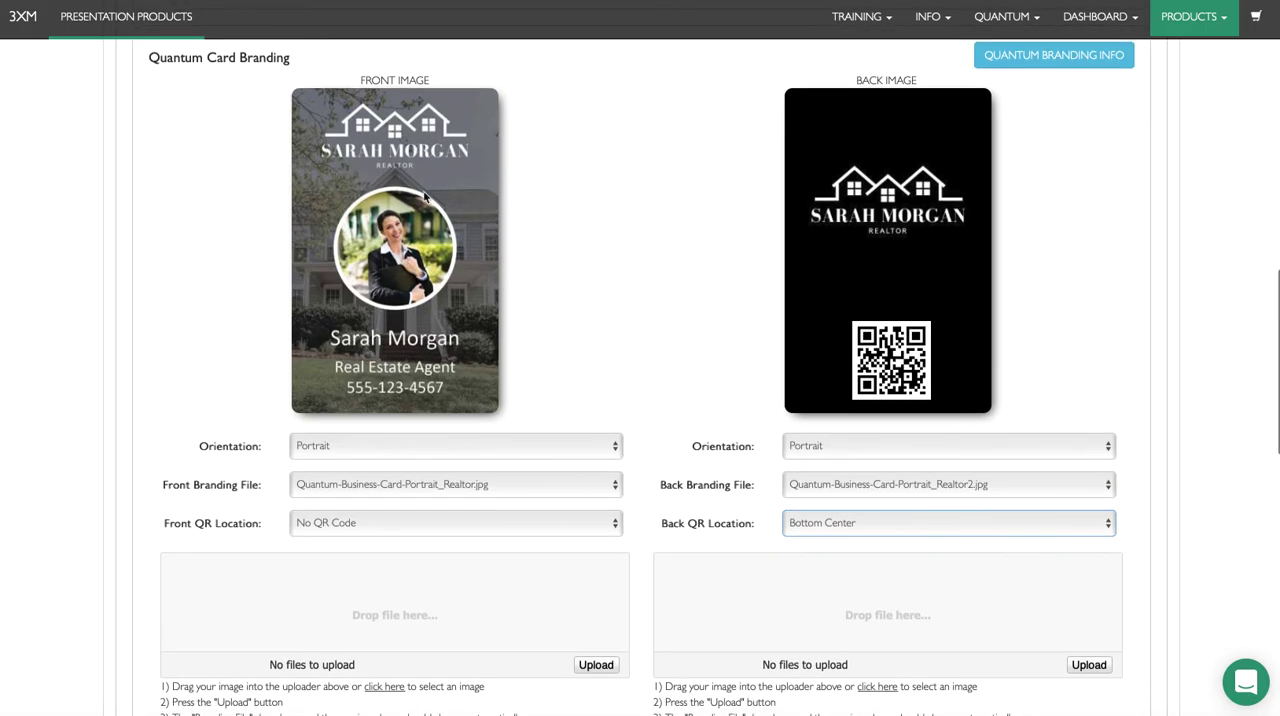
mouse_move(352, 388)
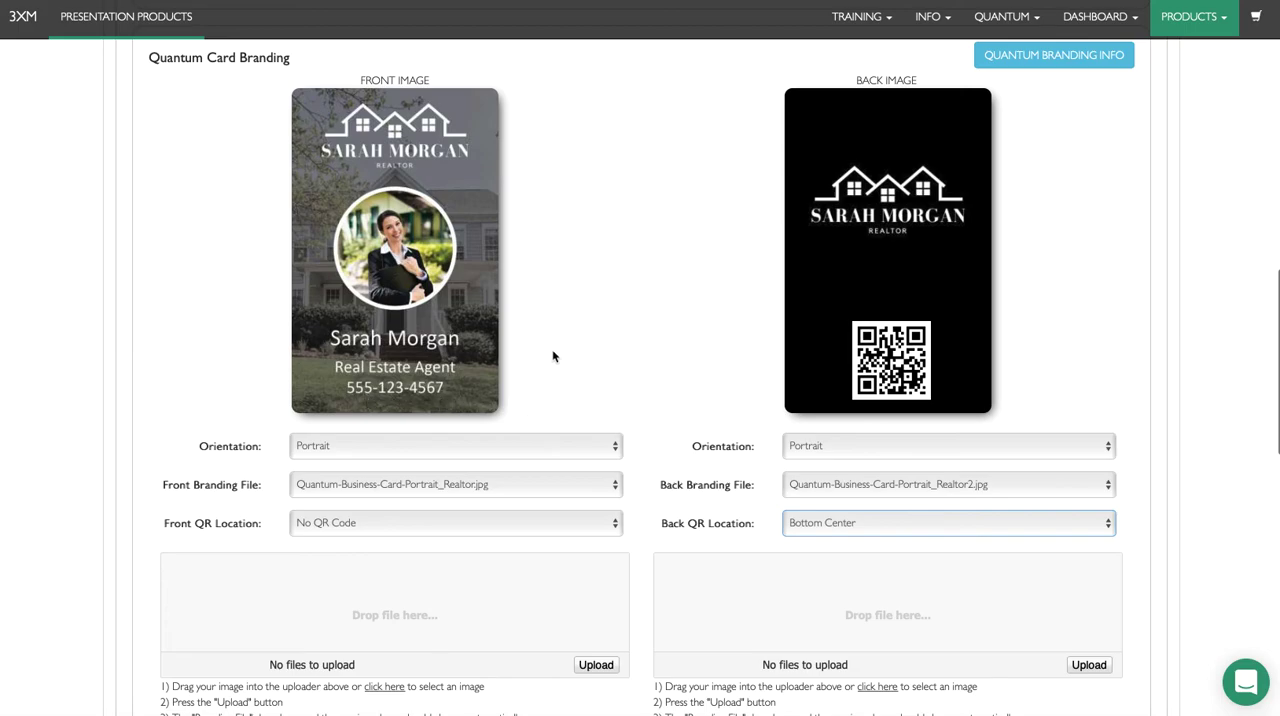
- Scroll down through the card design and back up to the cart item
scroll(down, 3)
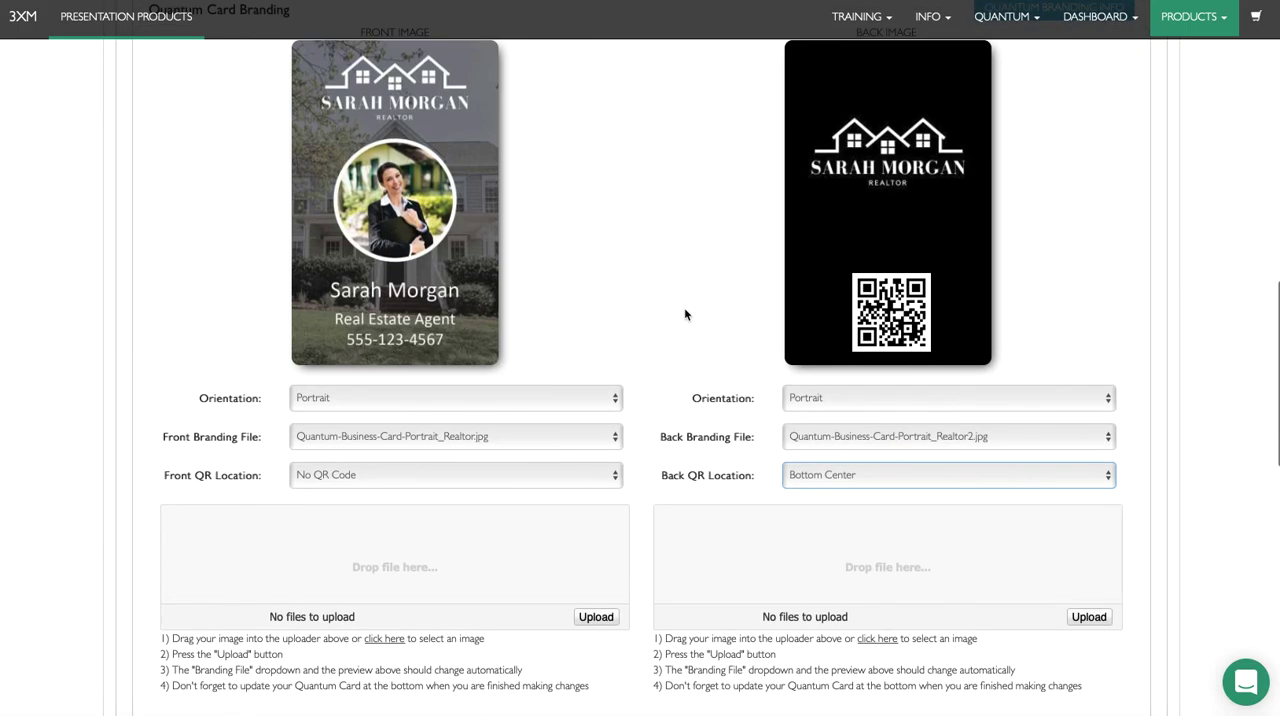
scroll(down, 3)
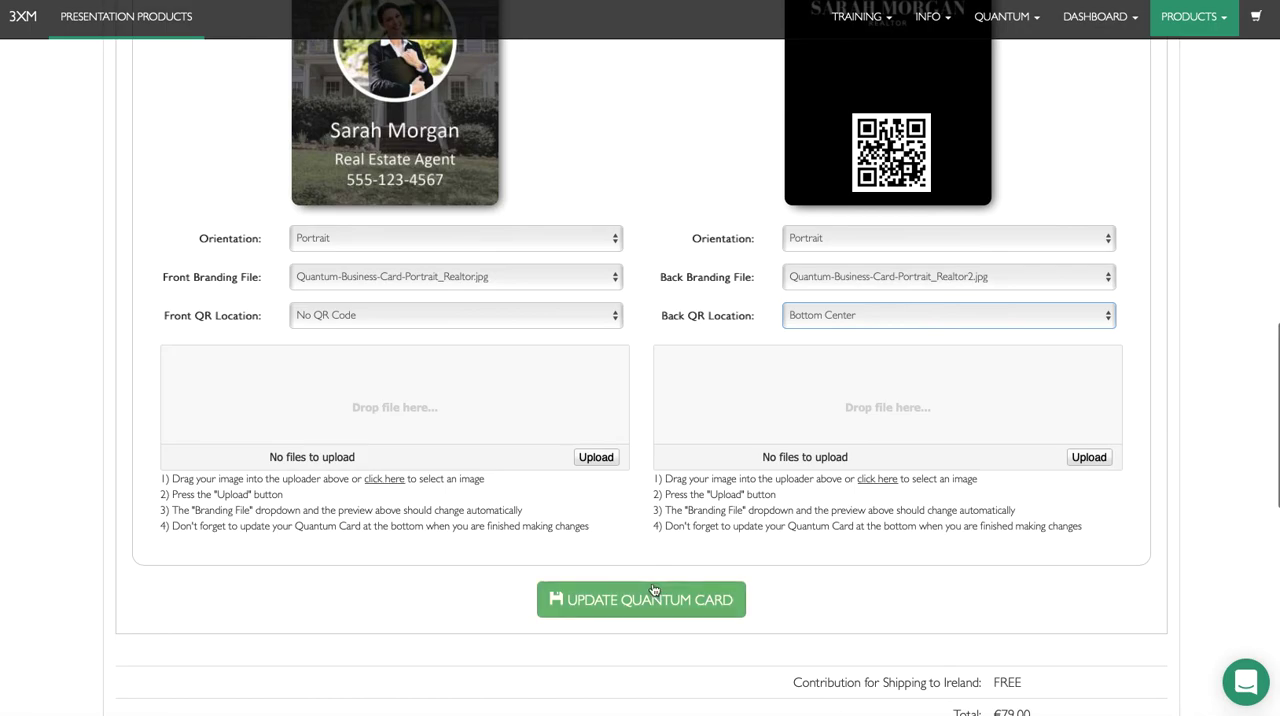
scroll(up, 3)
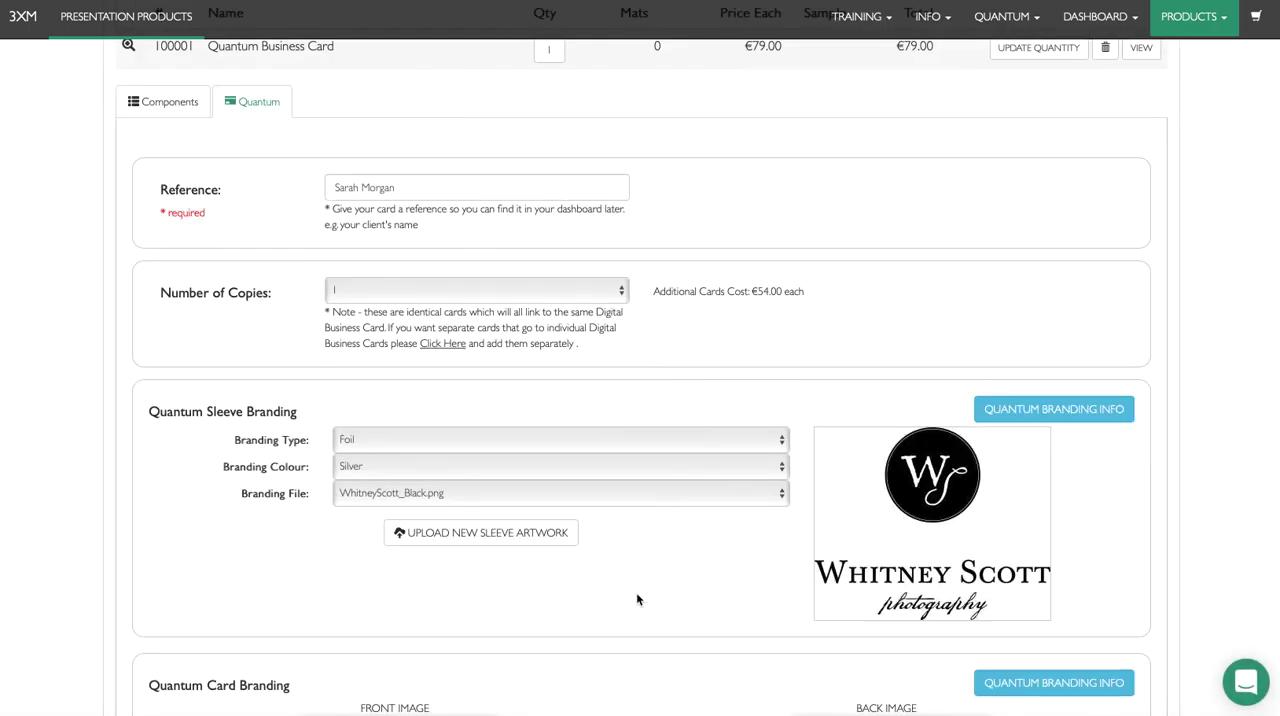
scroll(up, 3)
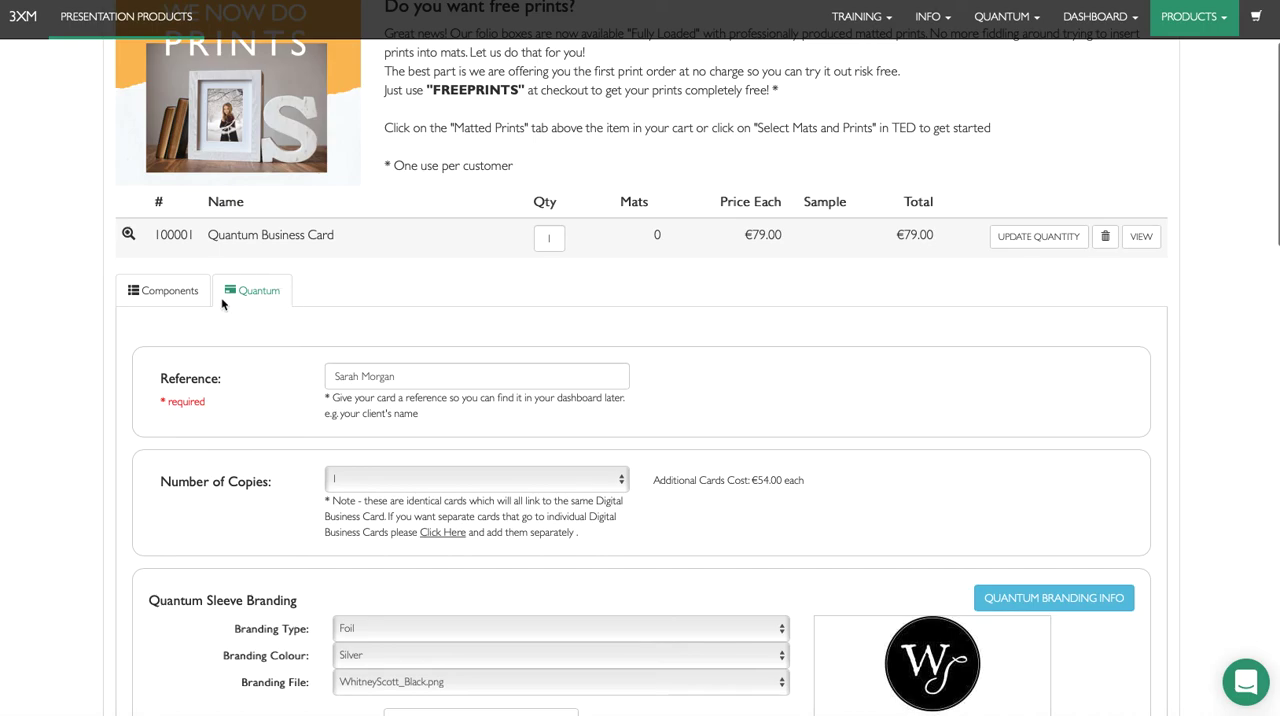
mouse_move(603, 351)
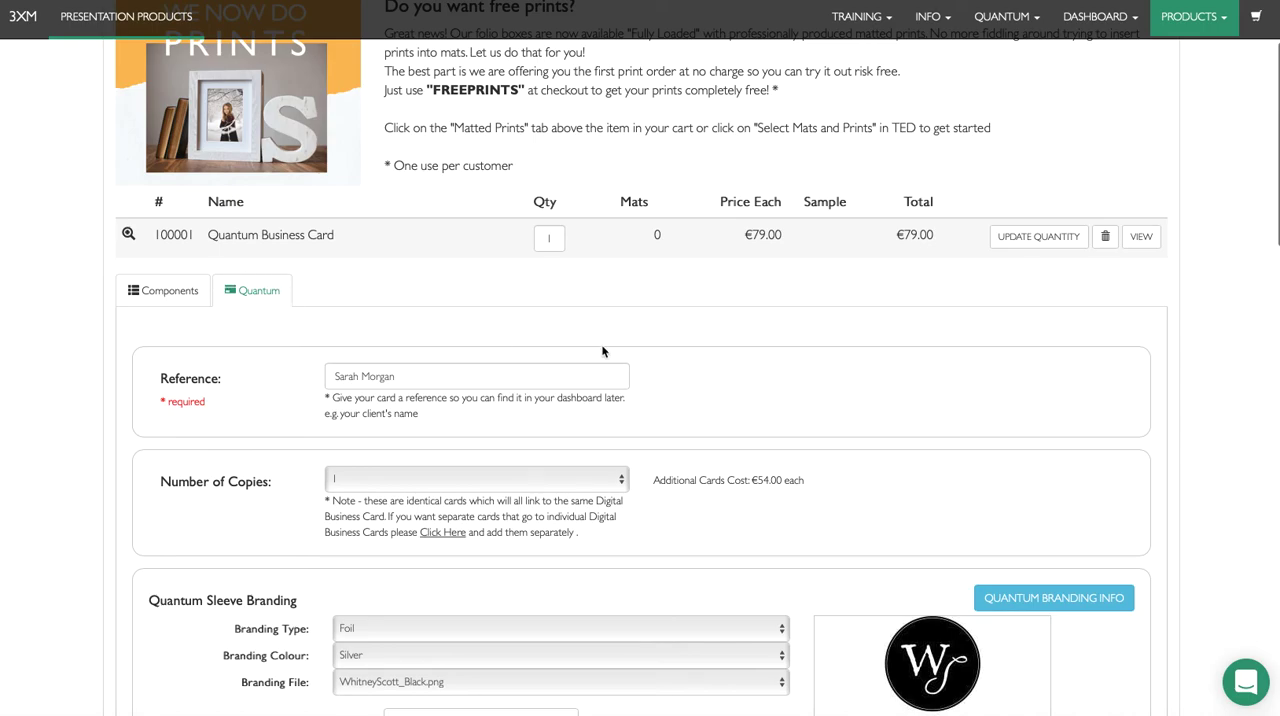
- Scroll down to the order totals showing €97.17 including VAT
scroll(down, 3)
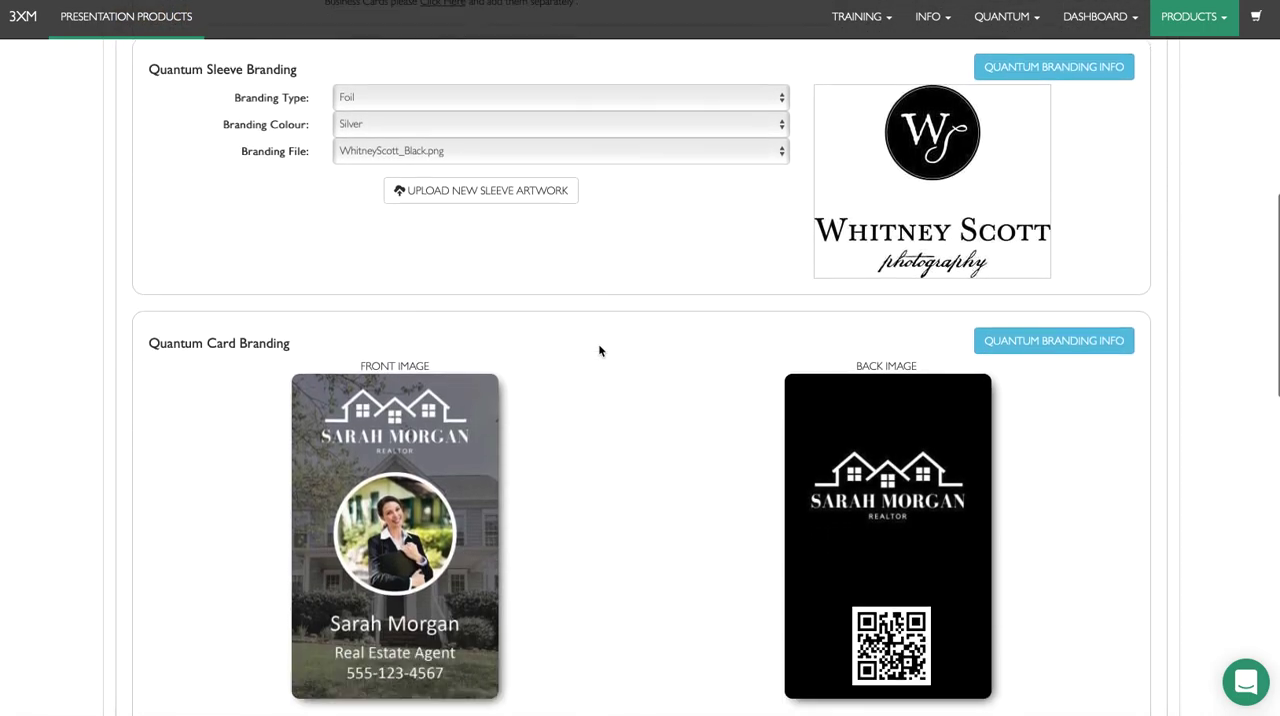
scroll(down, 3)
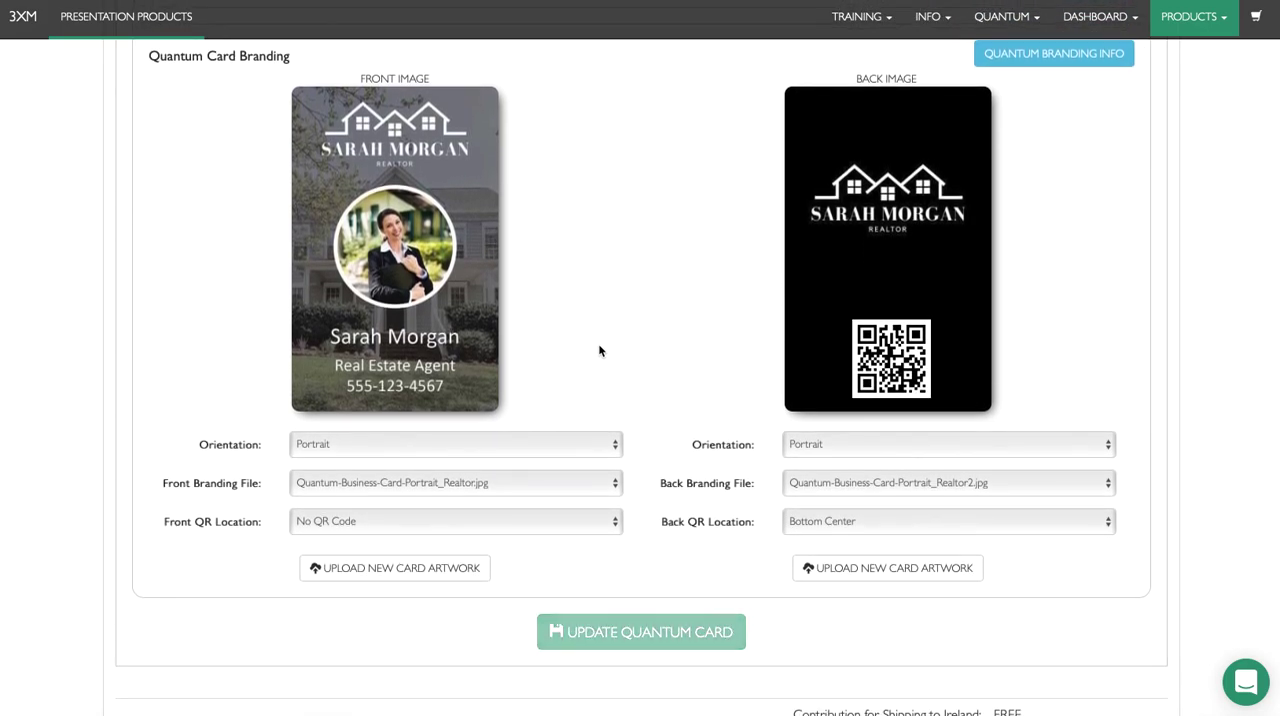
scroll(down, 3)
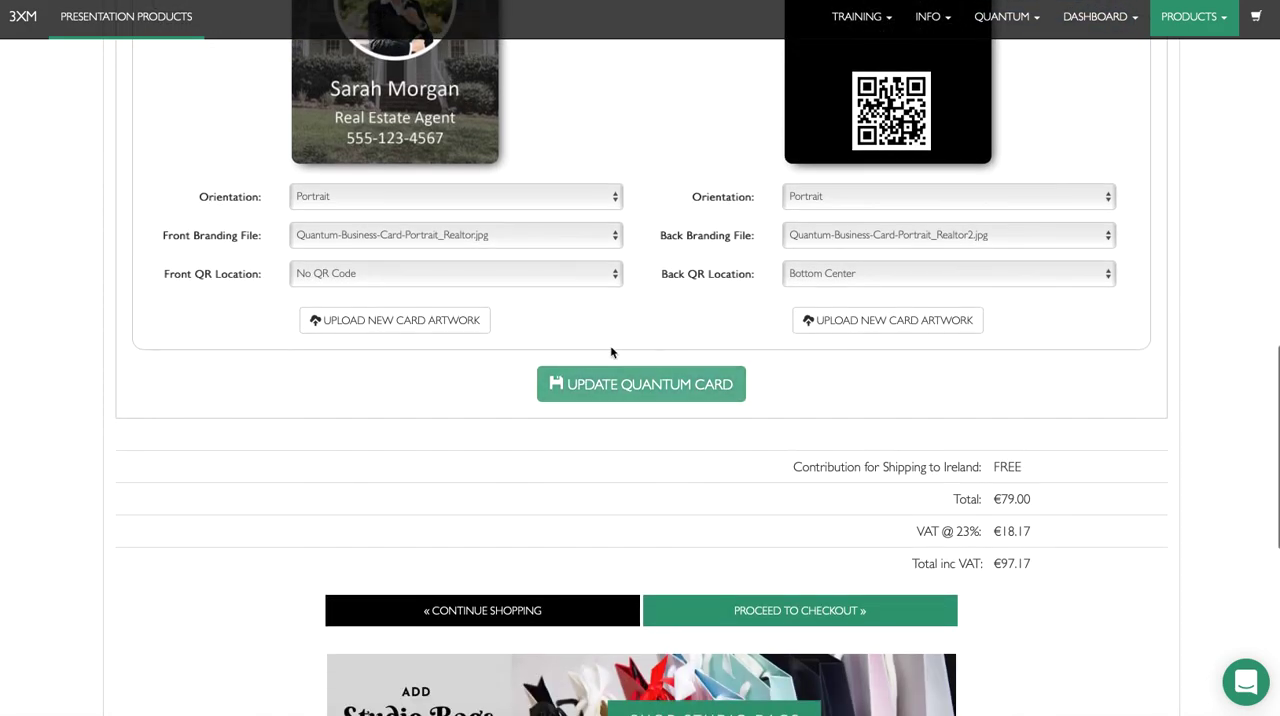
mouse_move(793, 617)
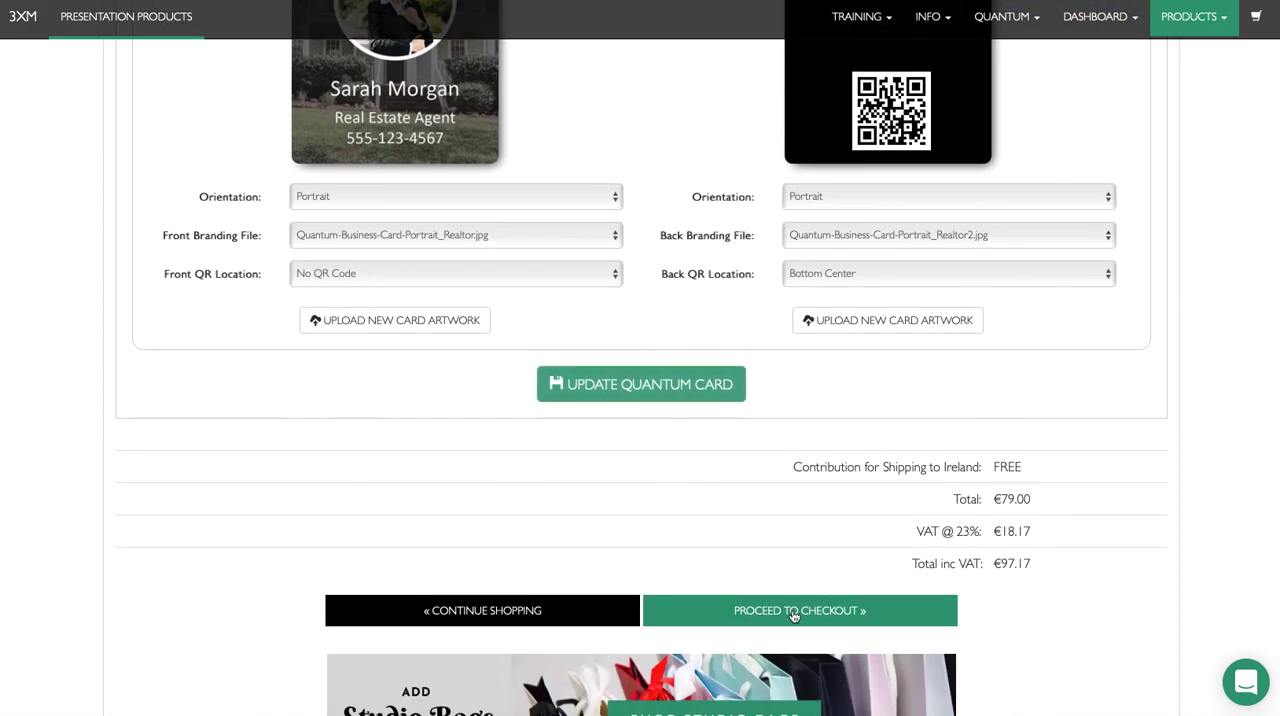